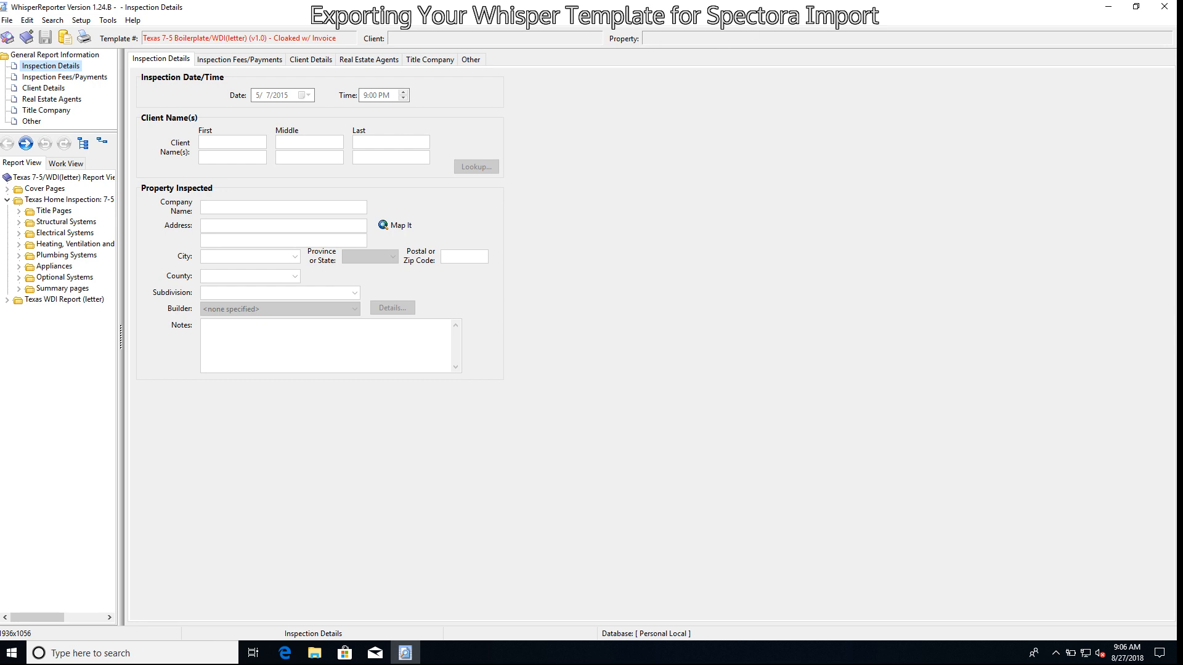
mouse_move(670, 303)
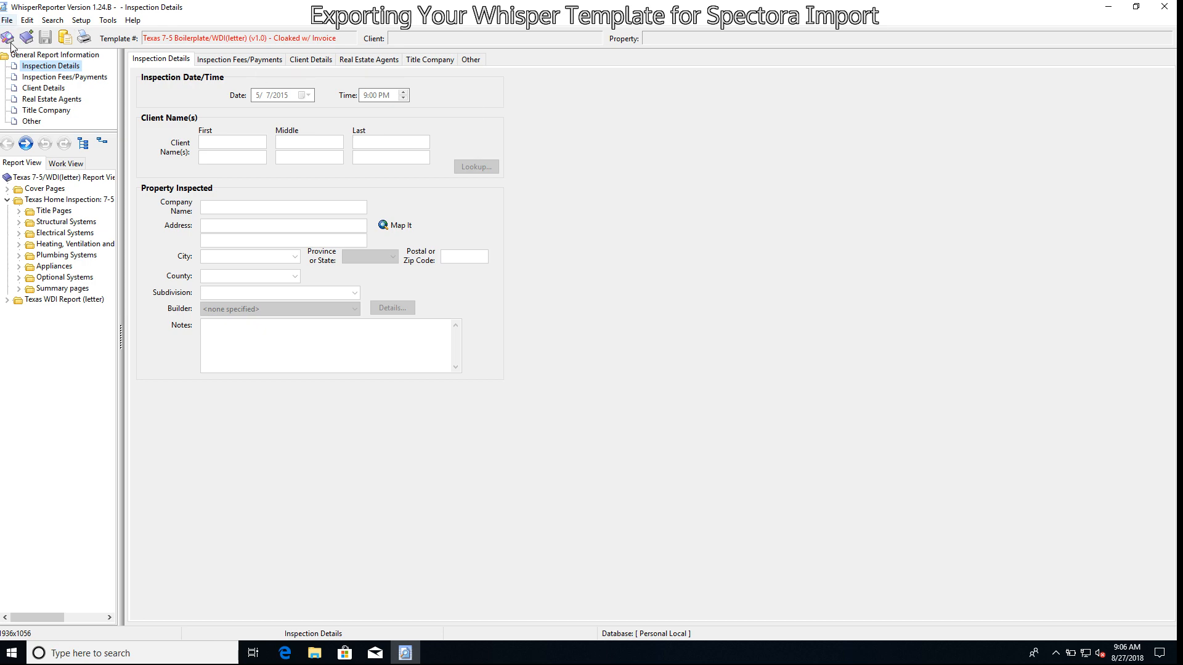
Browse the saved reports filtered to templates, then keep the current report
left_click(7, 20)
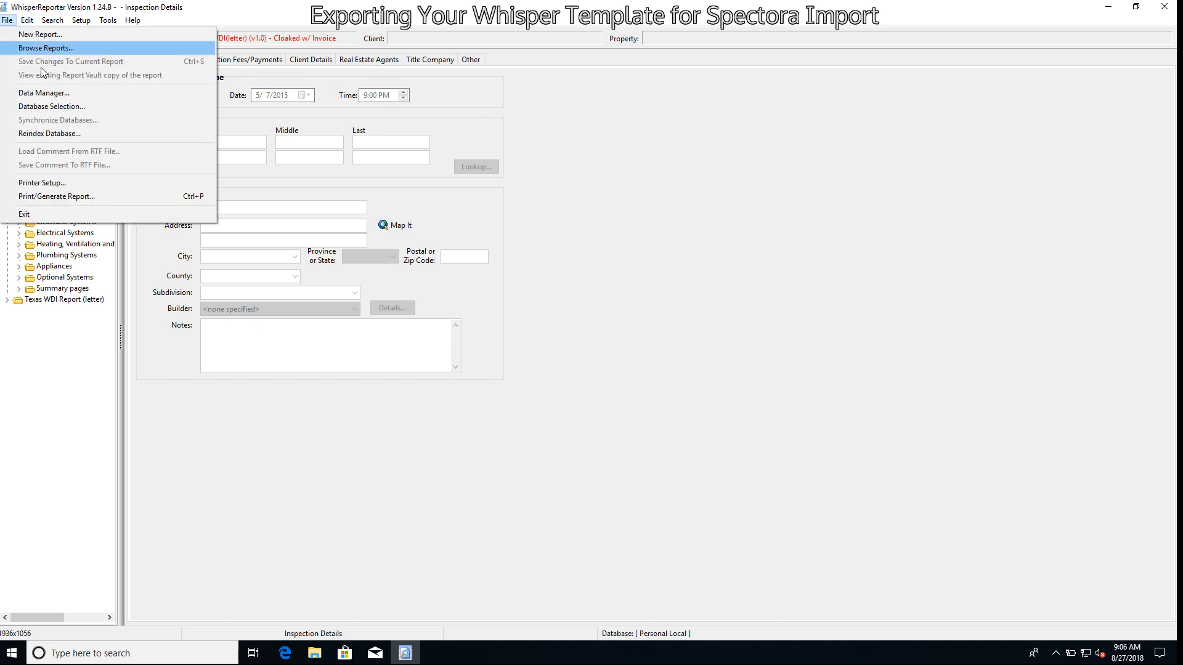
left_click(47, 47)
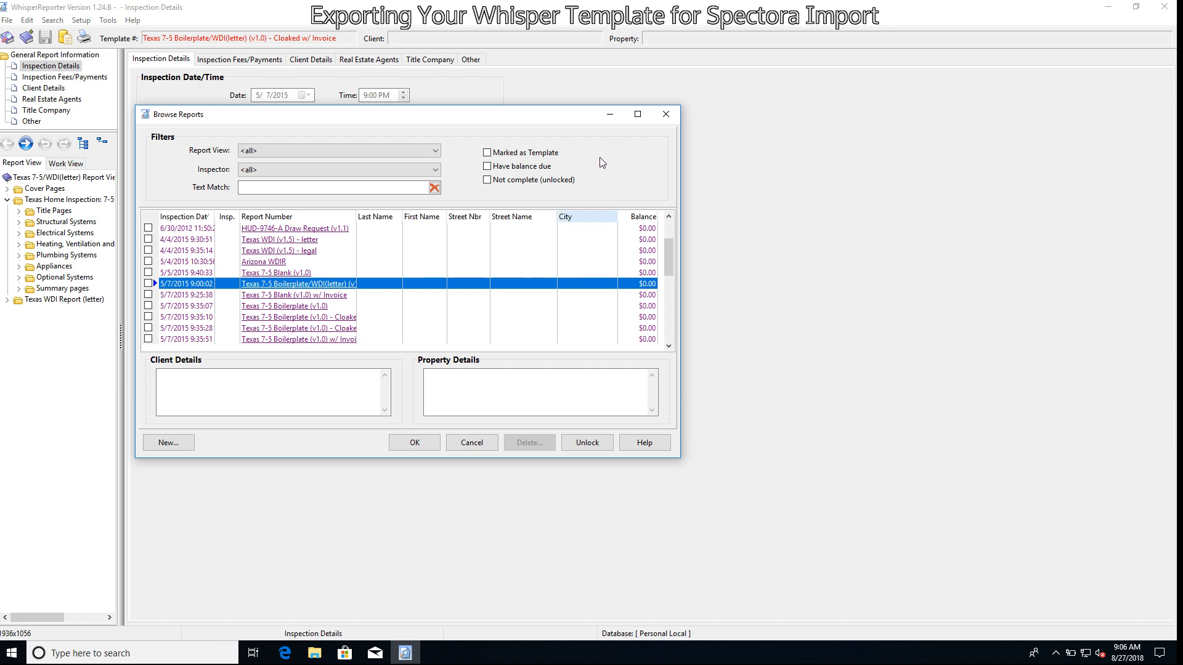
mouse_move(495, 163)
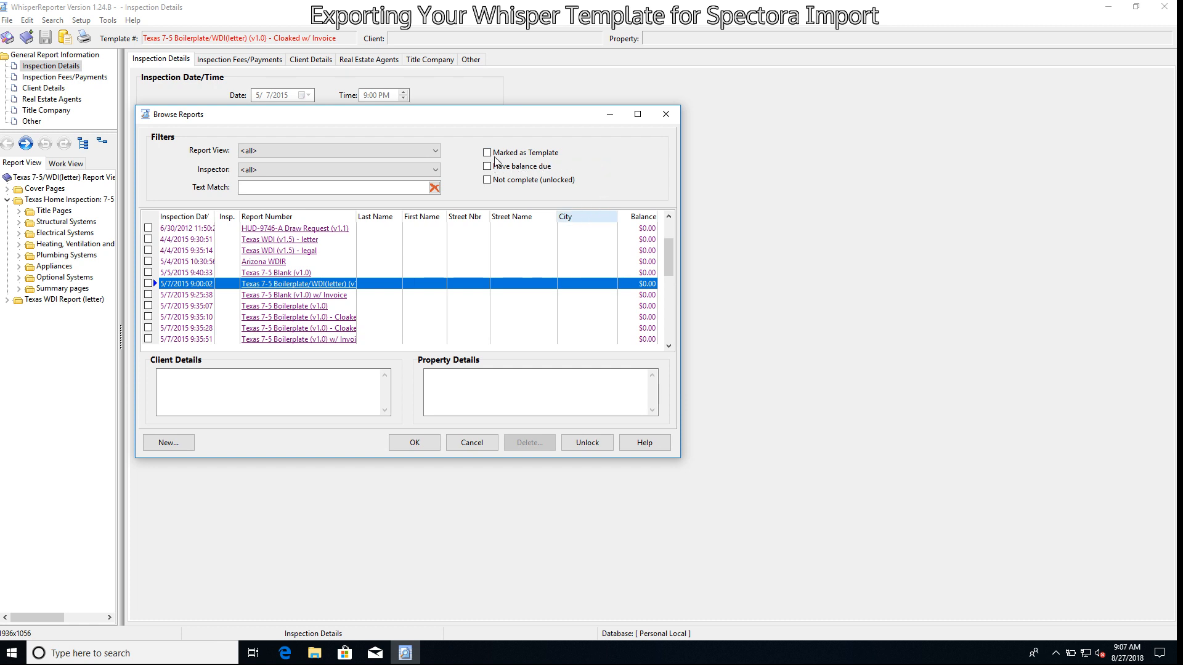
left_click(487, 152)
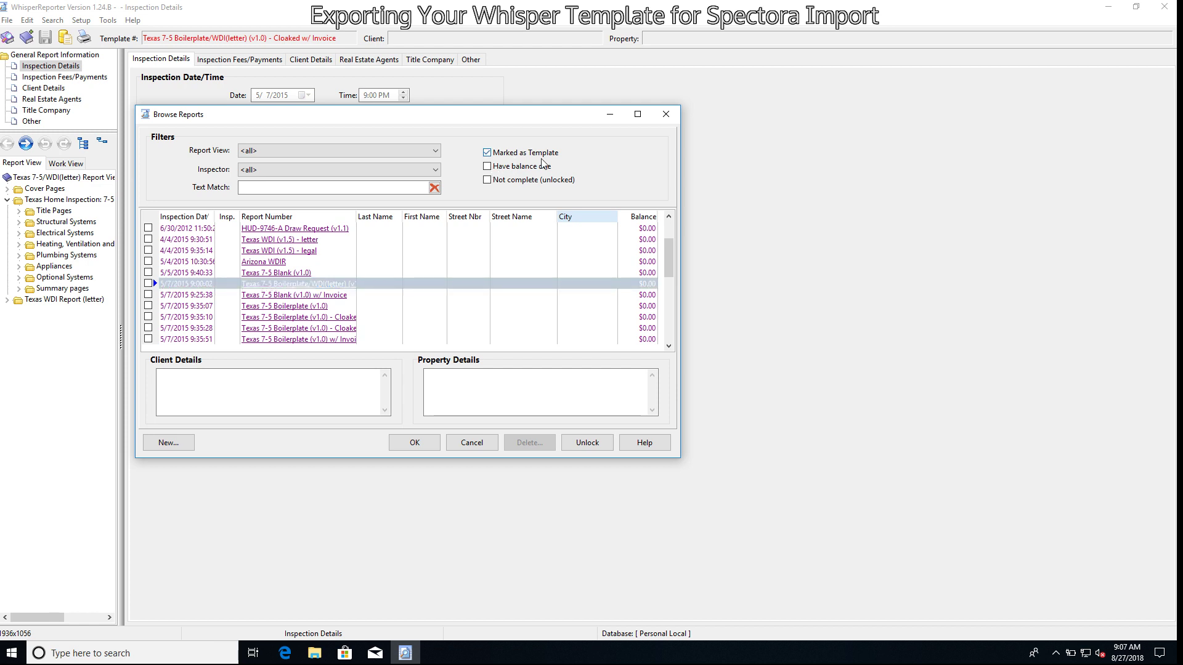
mouse_move(314, 299)
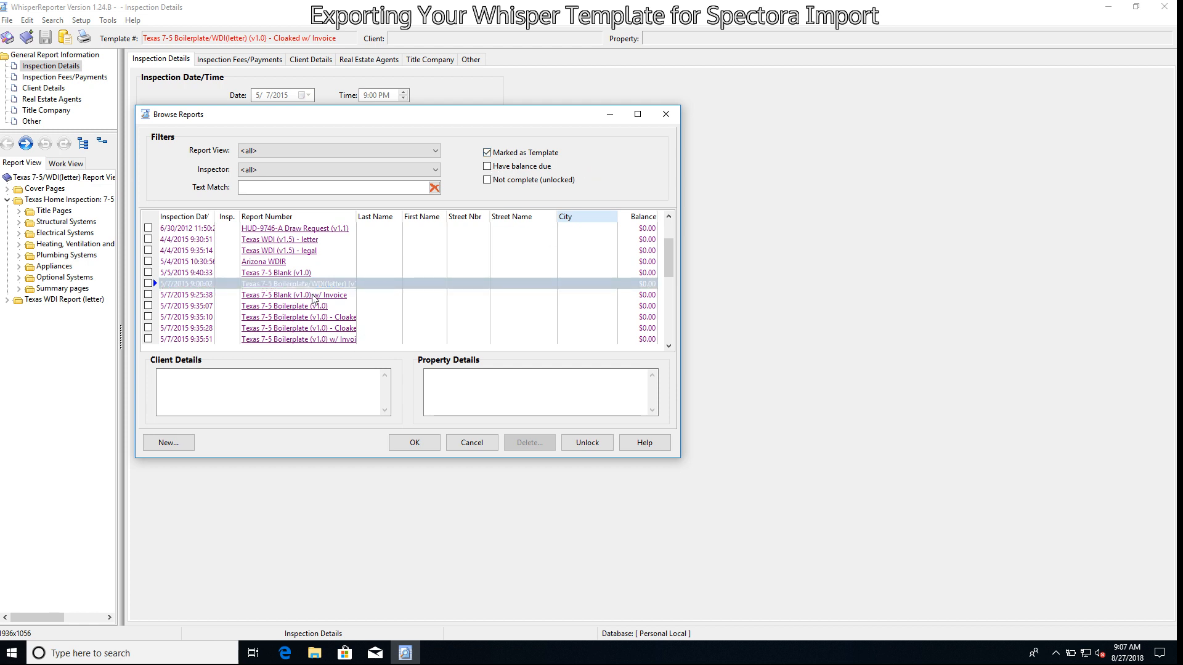
mouse_move(192, 311)
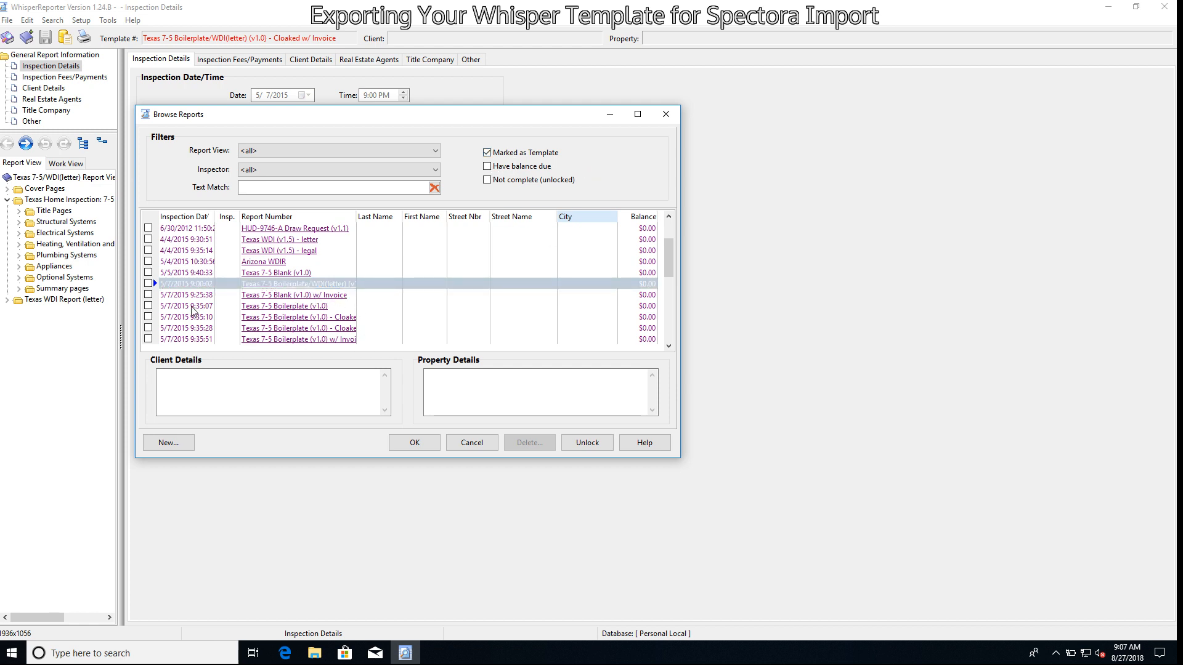
mouse_move(235, 302)
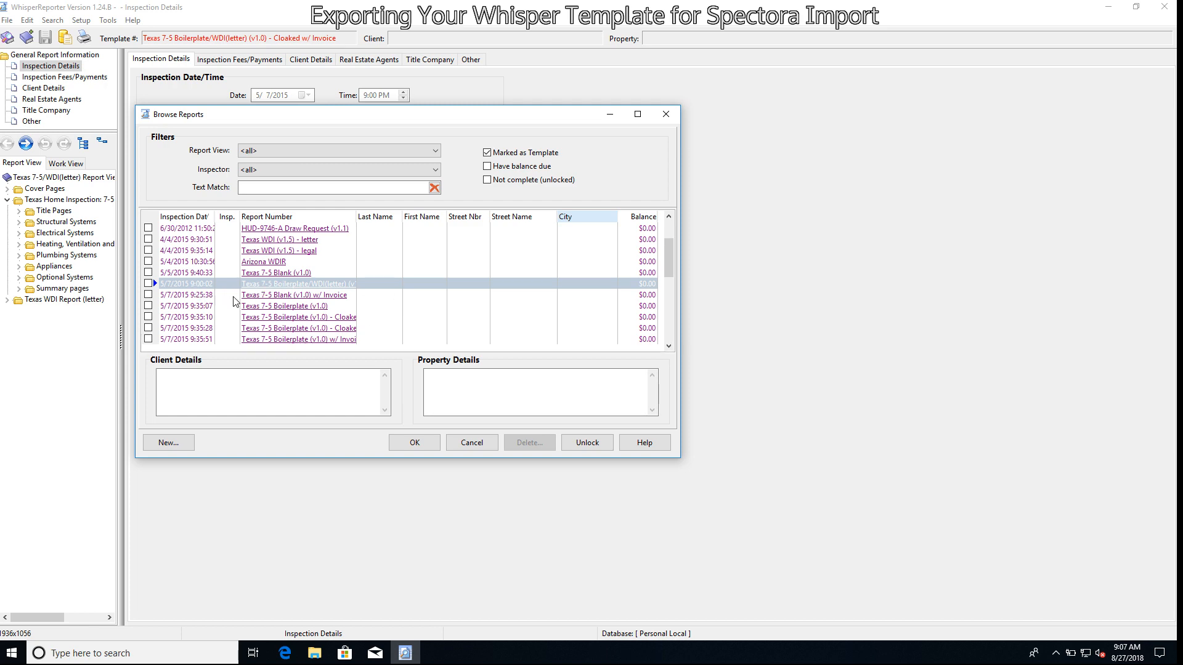
mouse_move(209, 309)
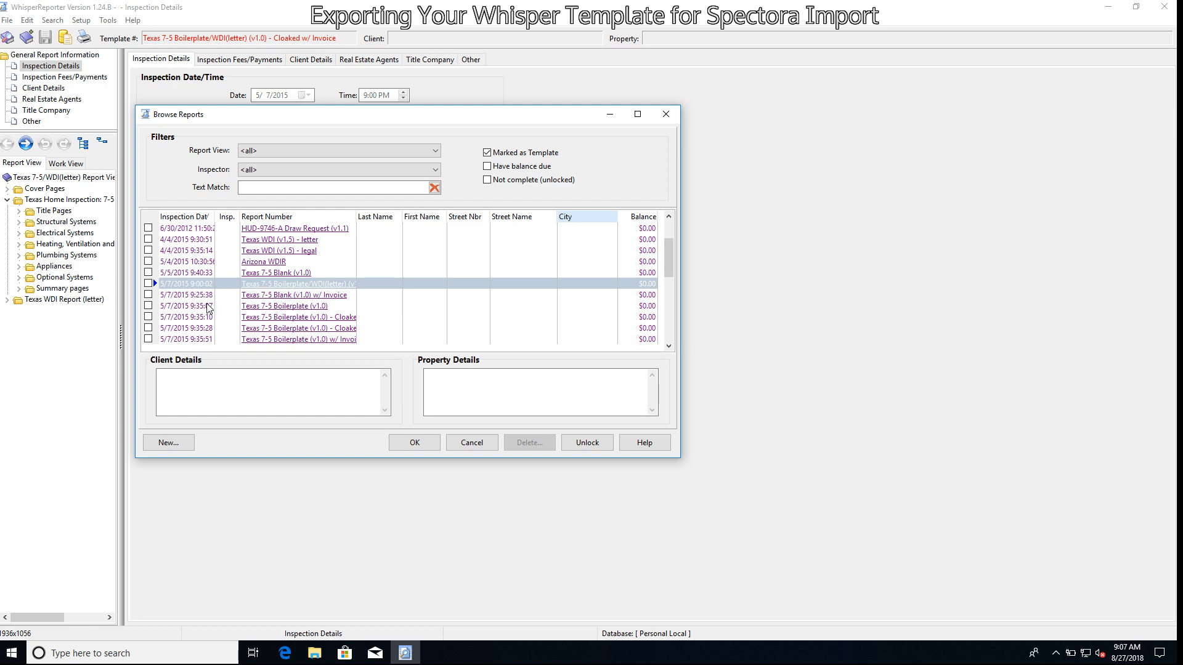
left_click(413, 443)
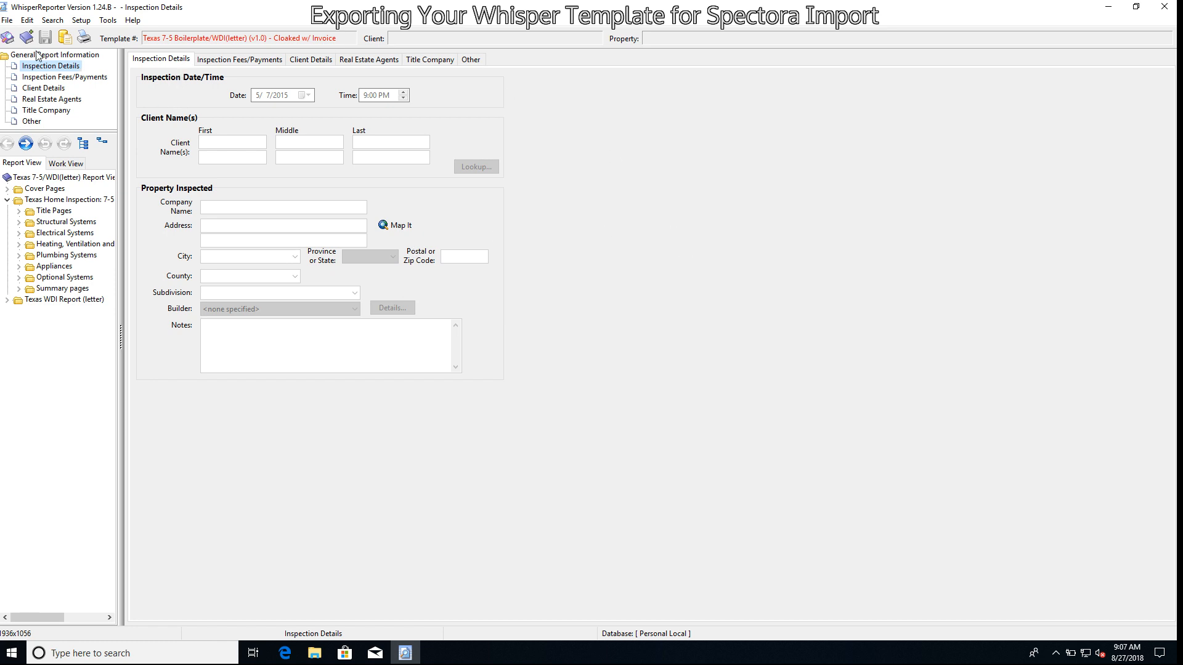
In Data Manager, choose 'Backup reports or other data' with 'Backup Current Report Only'
left_click(6, 20)
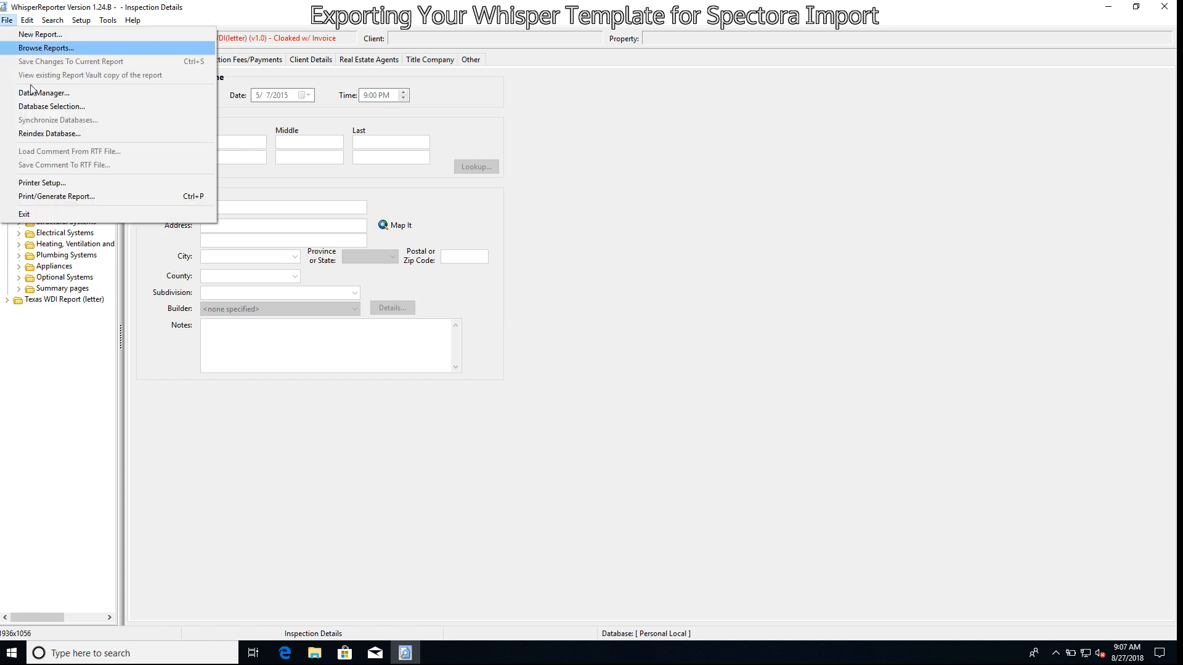
left_click(45, 93)
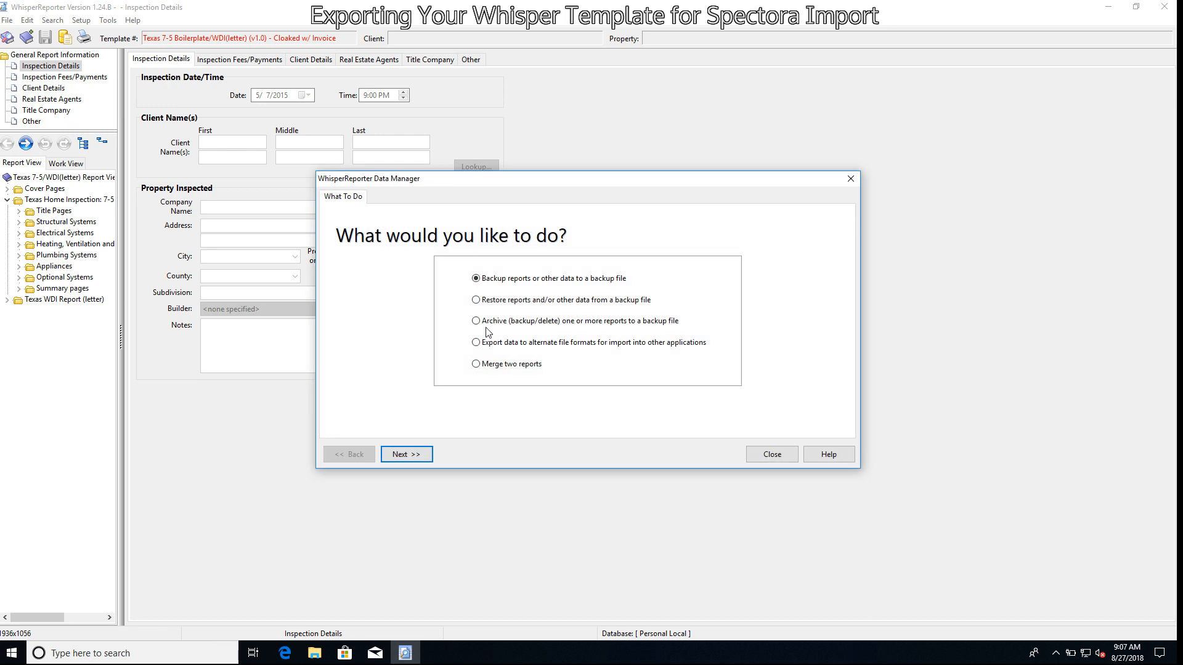
mouse_move(494, 286)
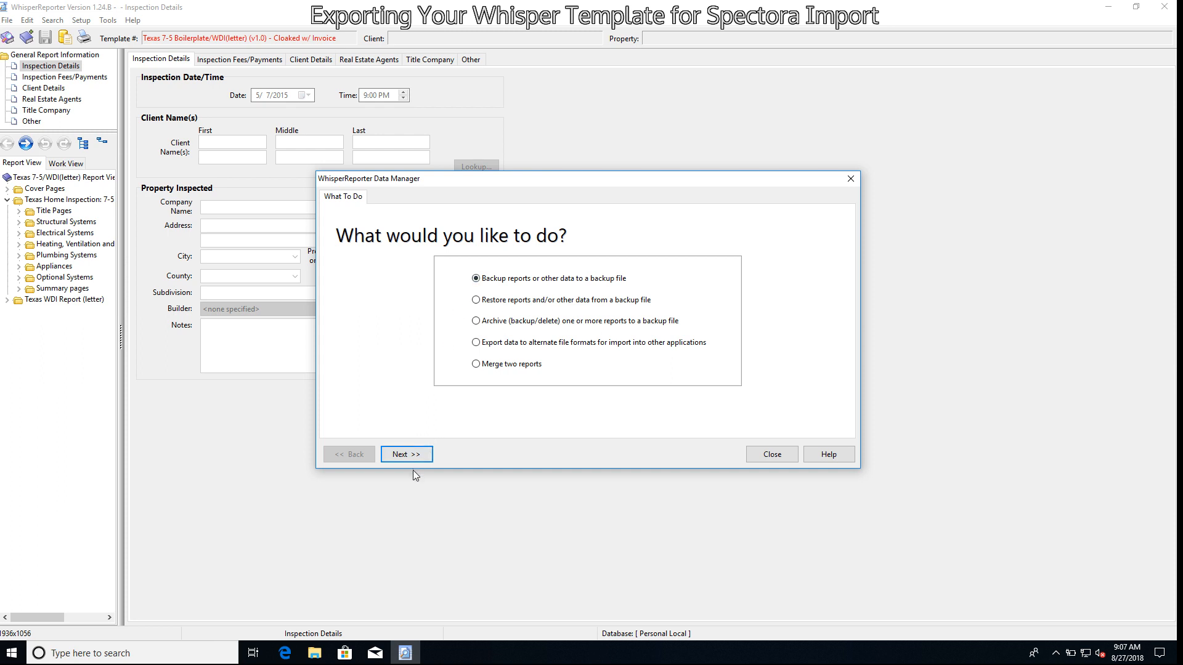
left_click(406, 454)
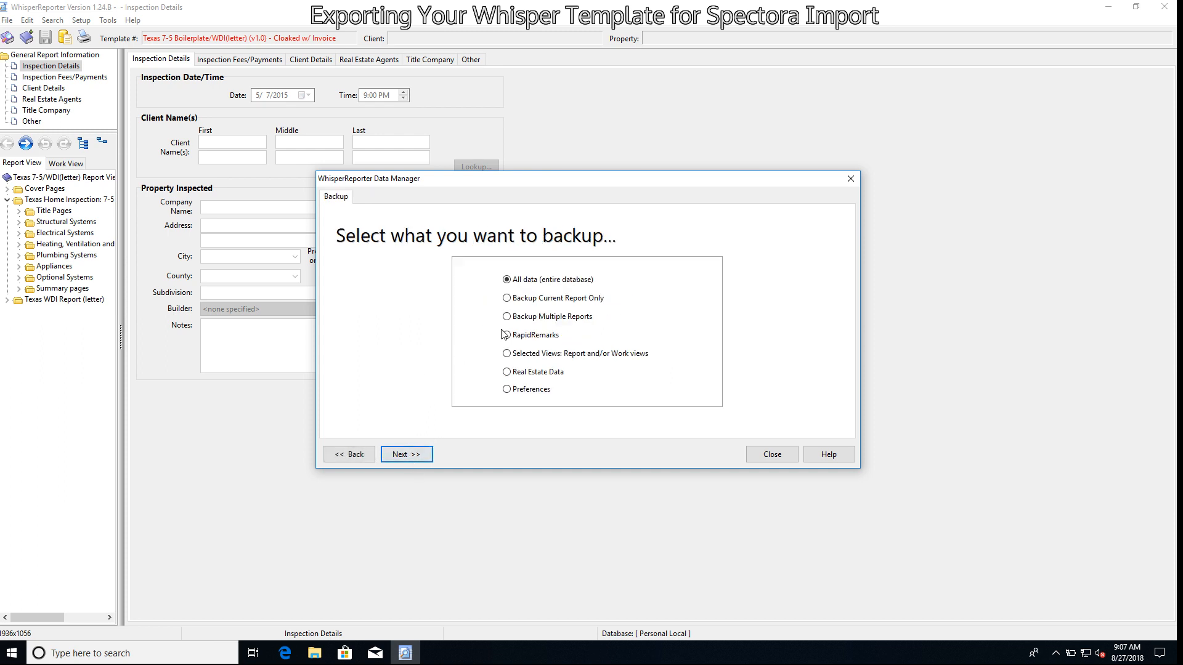
left_click(507, 298)
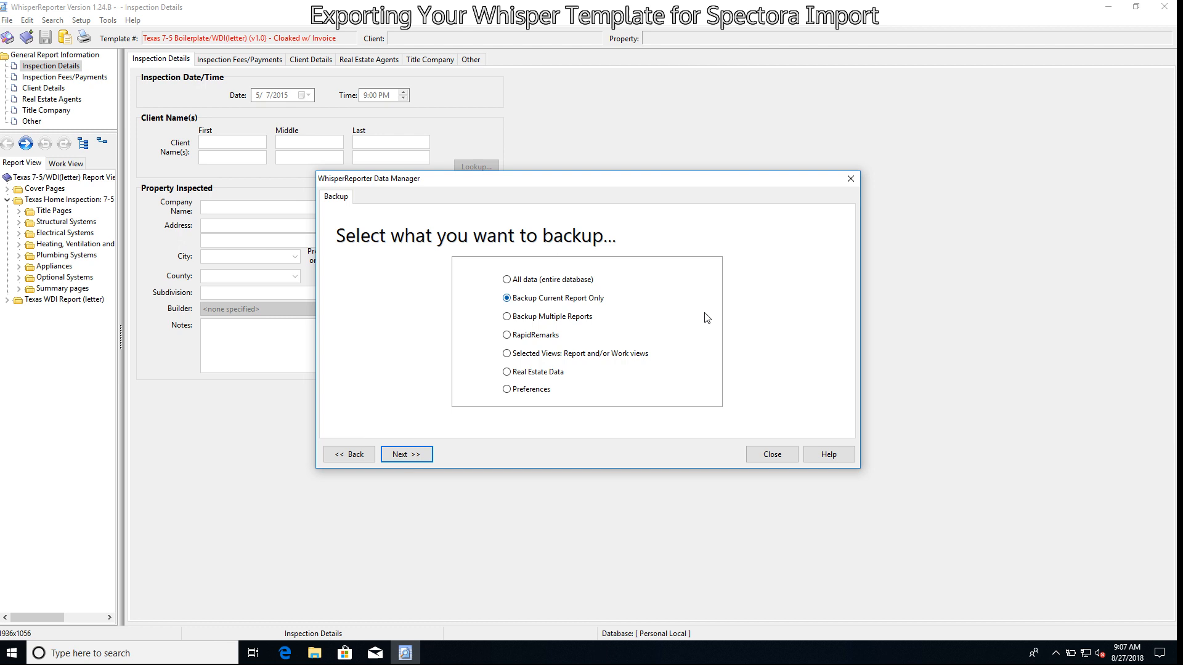
mouse_move(456, 448)
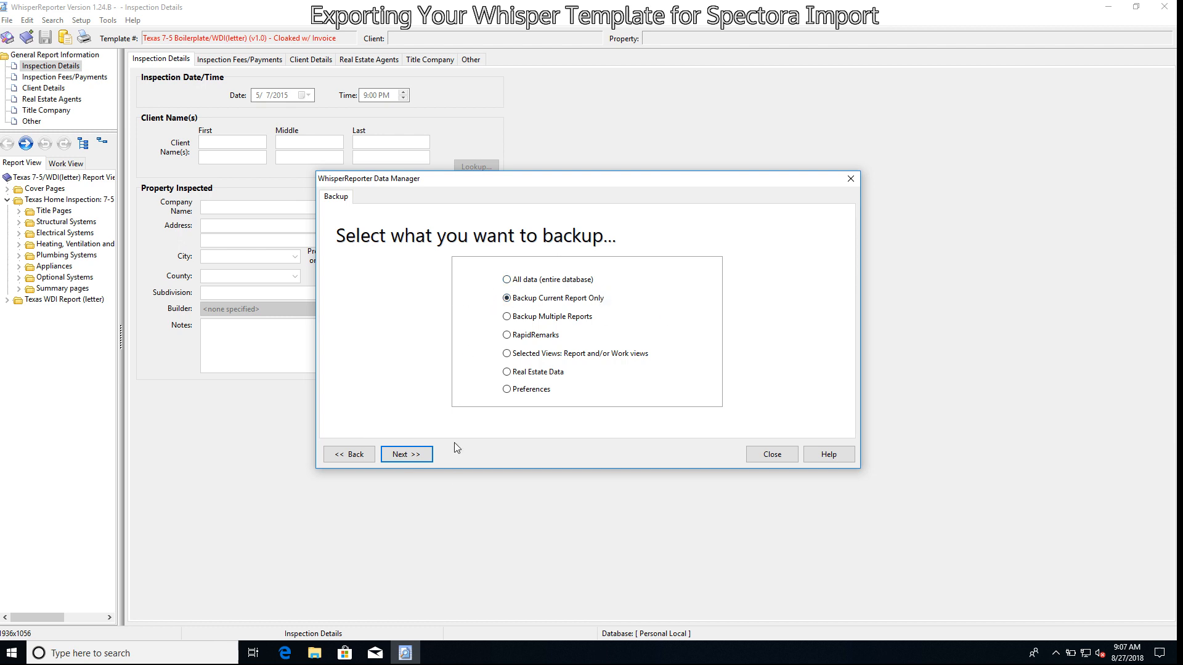
Back up the Texas template report to the default Documents zip, 20 files
left_click(406, 454)
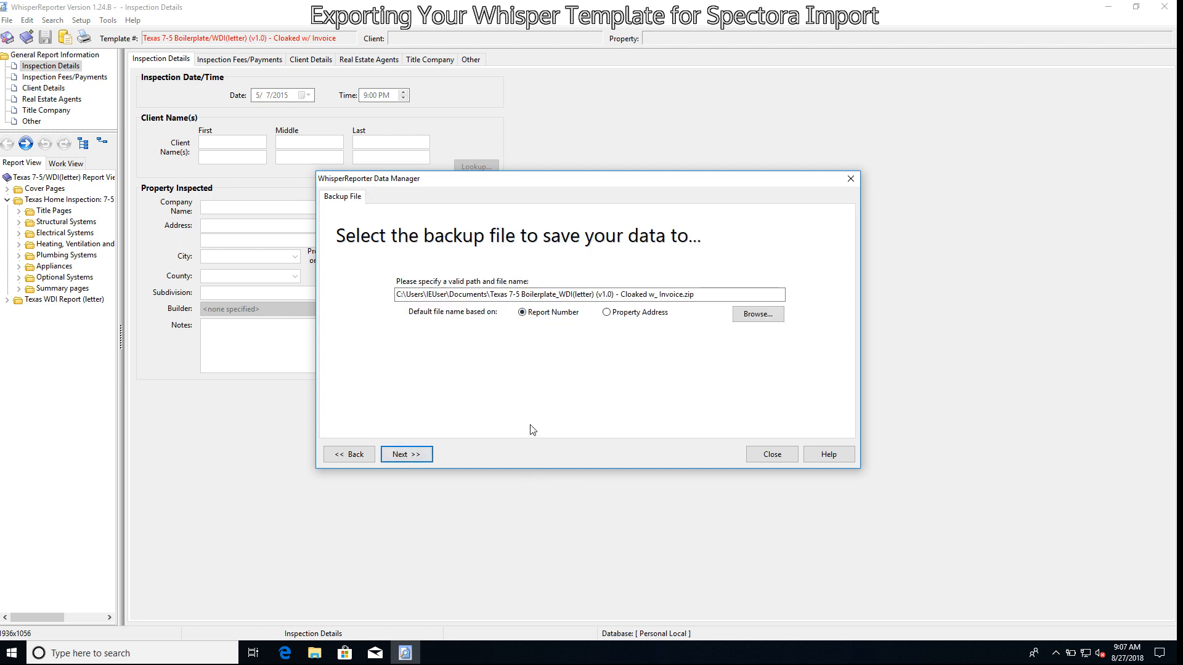
mouse_move(596, 391)
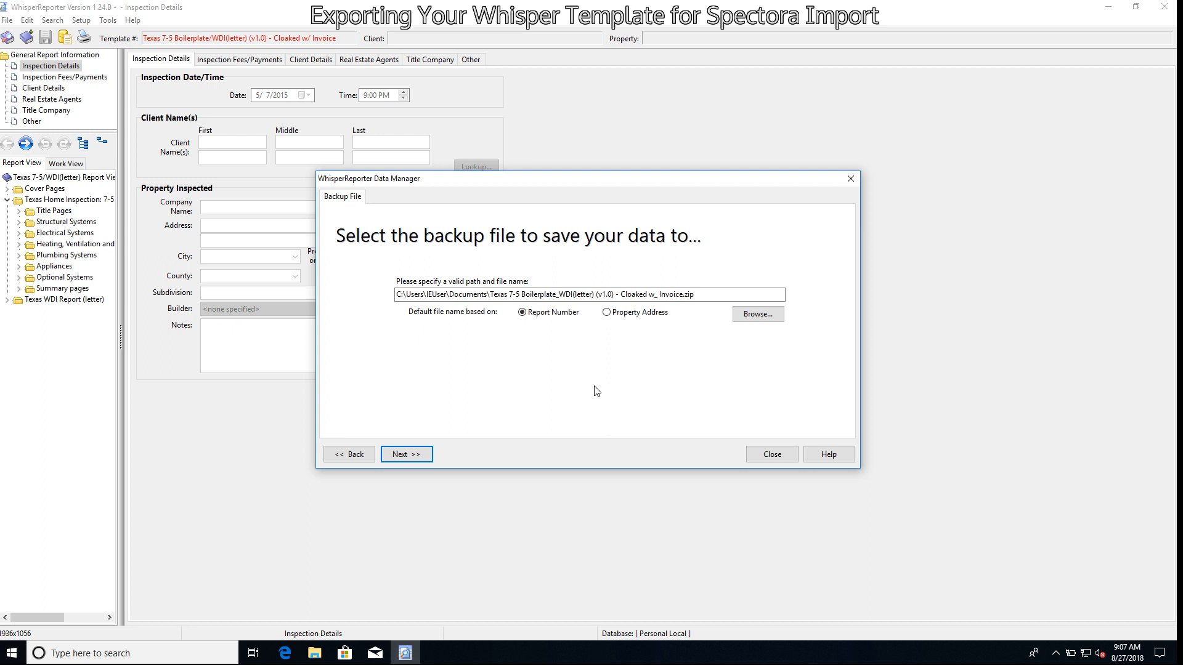
mouse_move(479, 327)
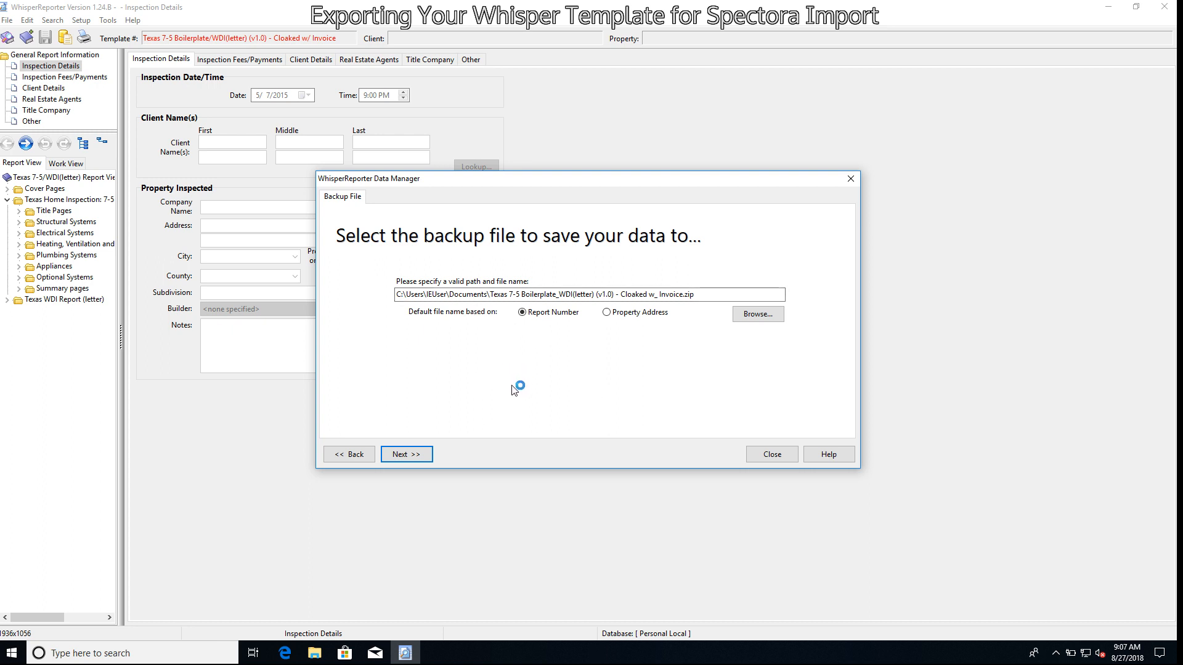
left_click(406, 454)
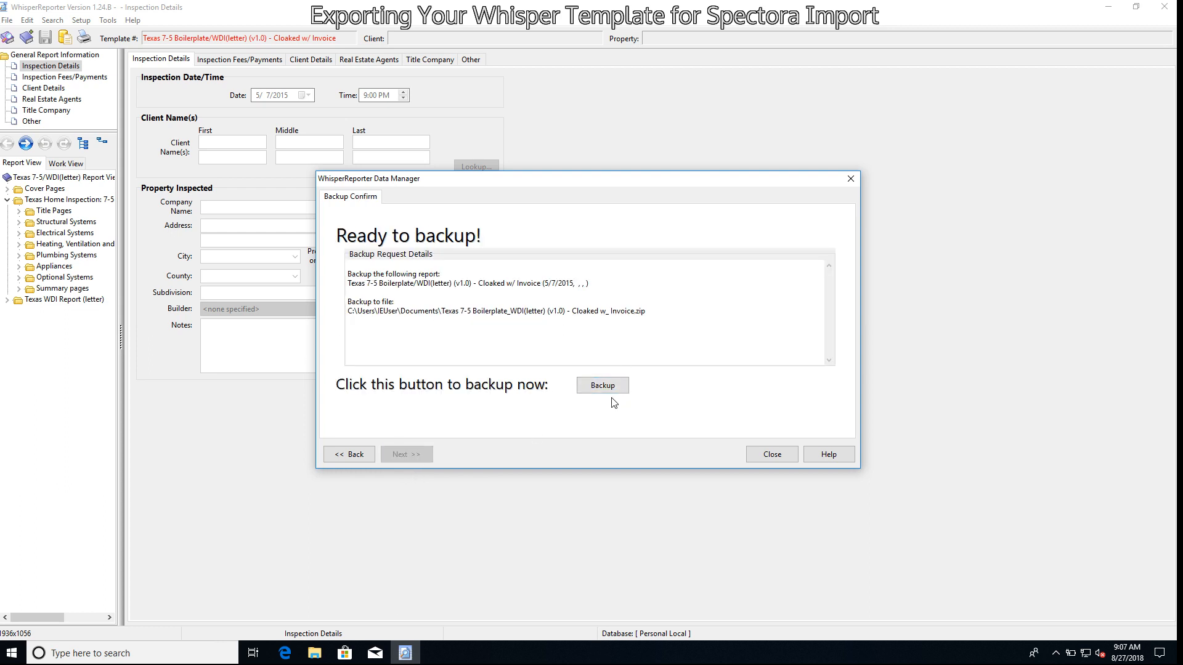
left_click(601, 385)
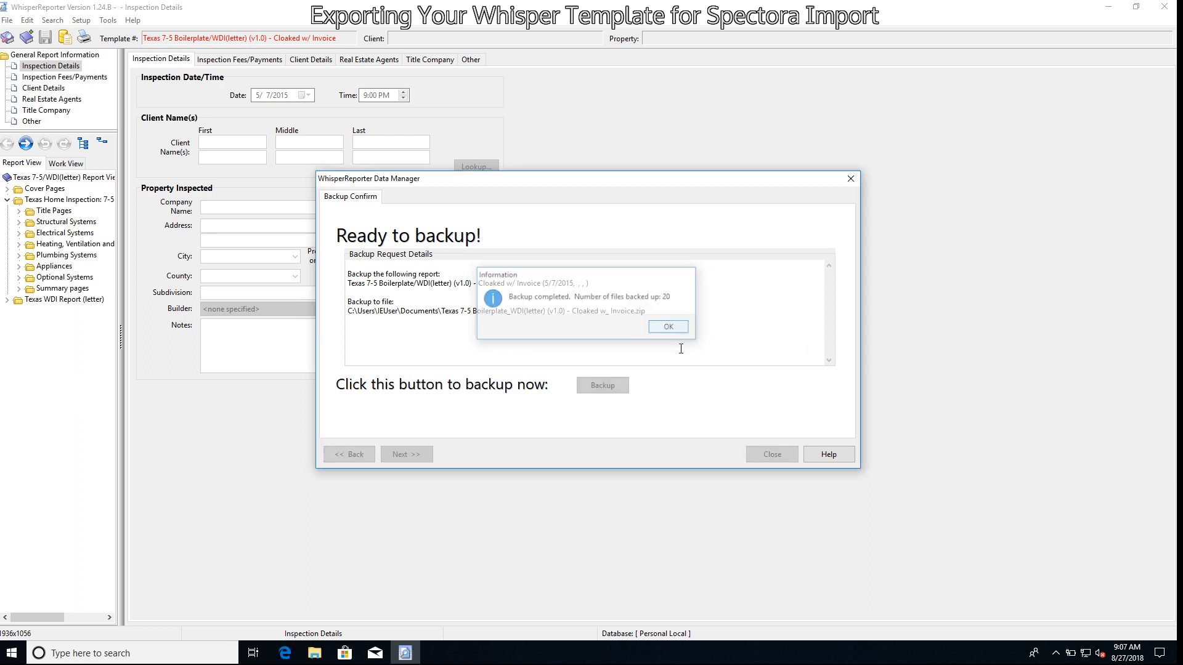
left_click(666, 326)
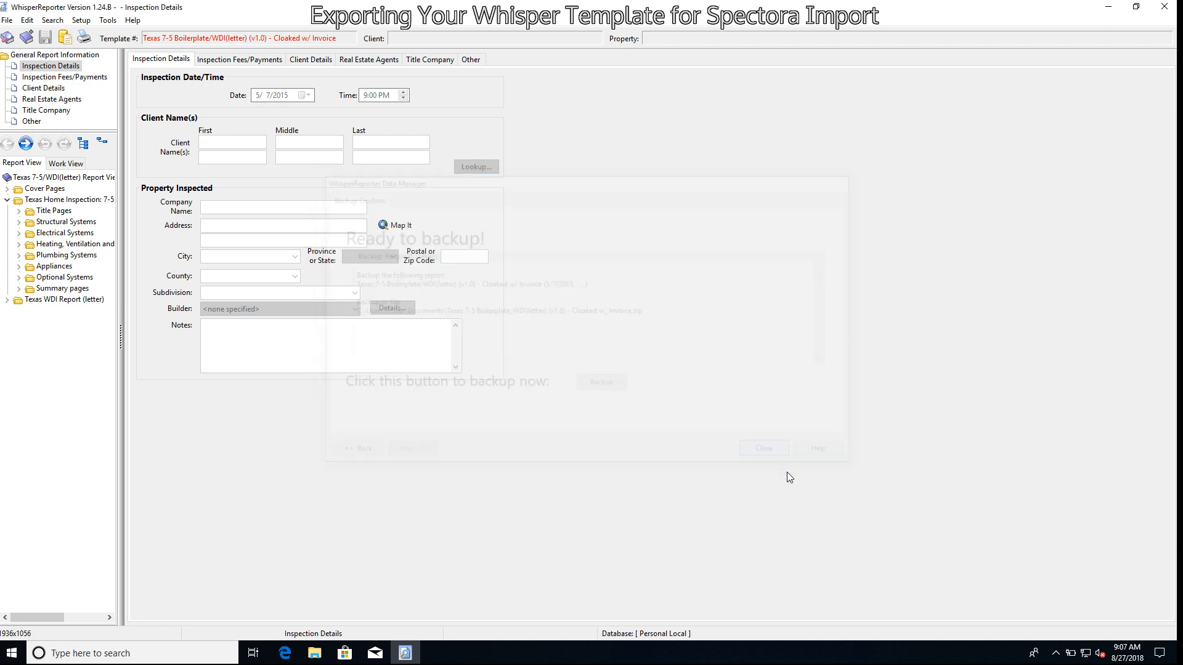
Reopen Data Manager and select all RapidRemarks for backup, up to the save-path step
left_click(763, 448)
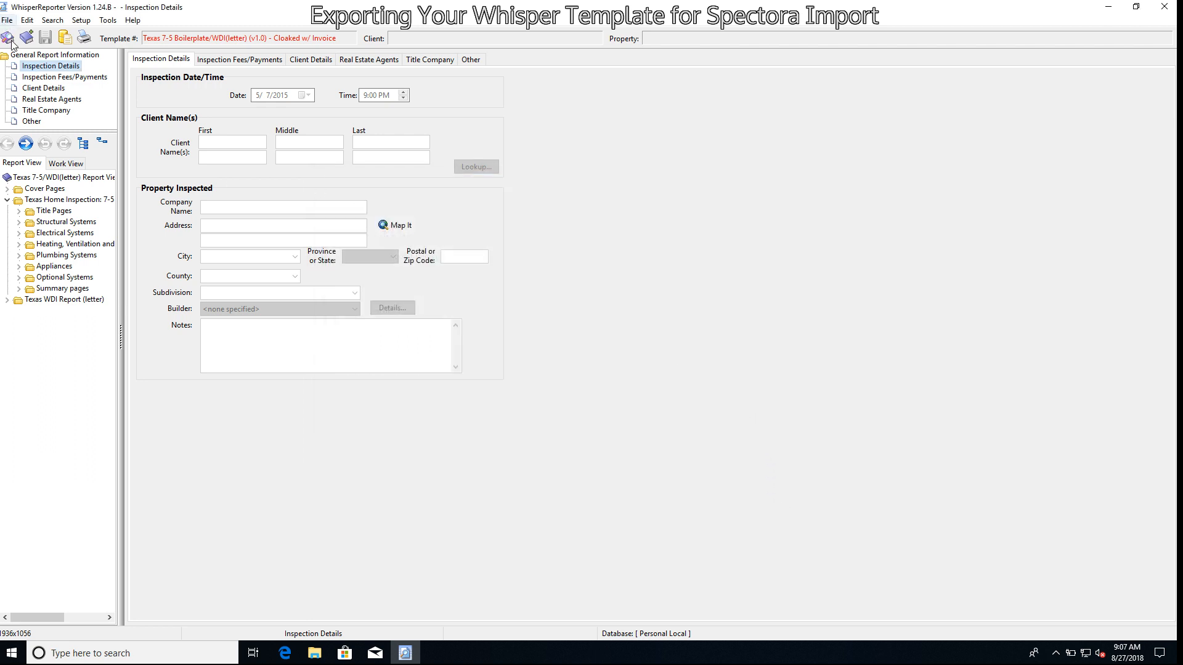
left_click(7, 20)
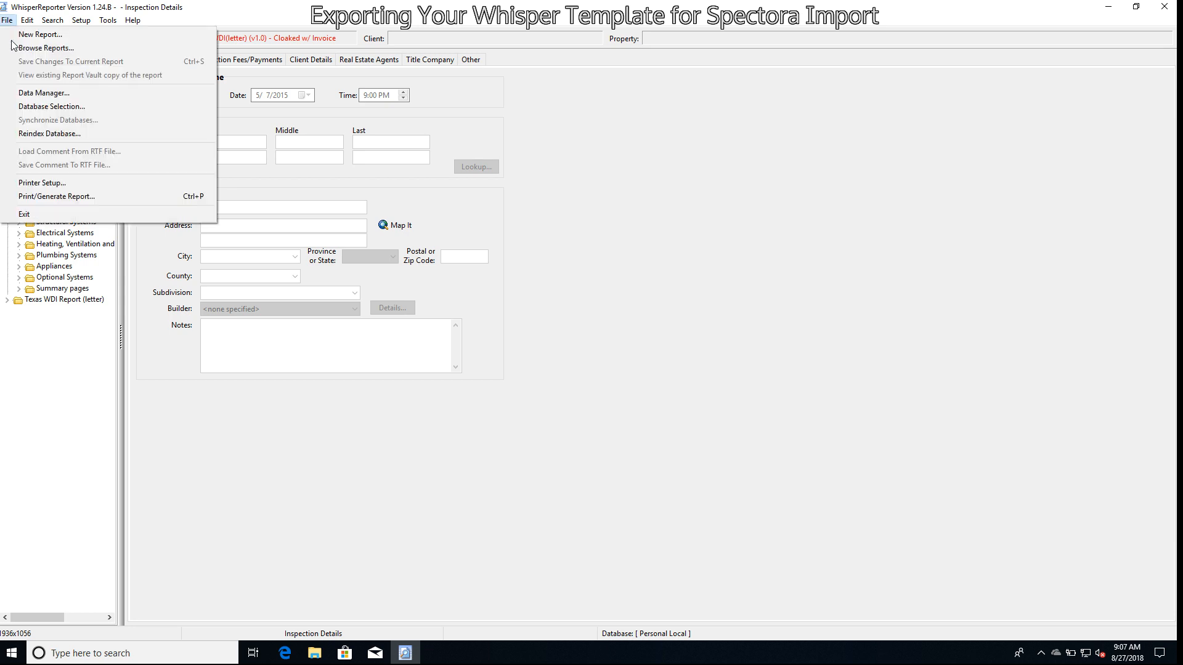
left_click(6, 20)
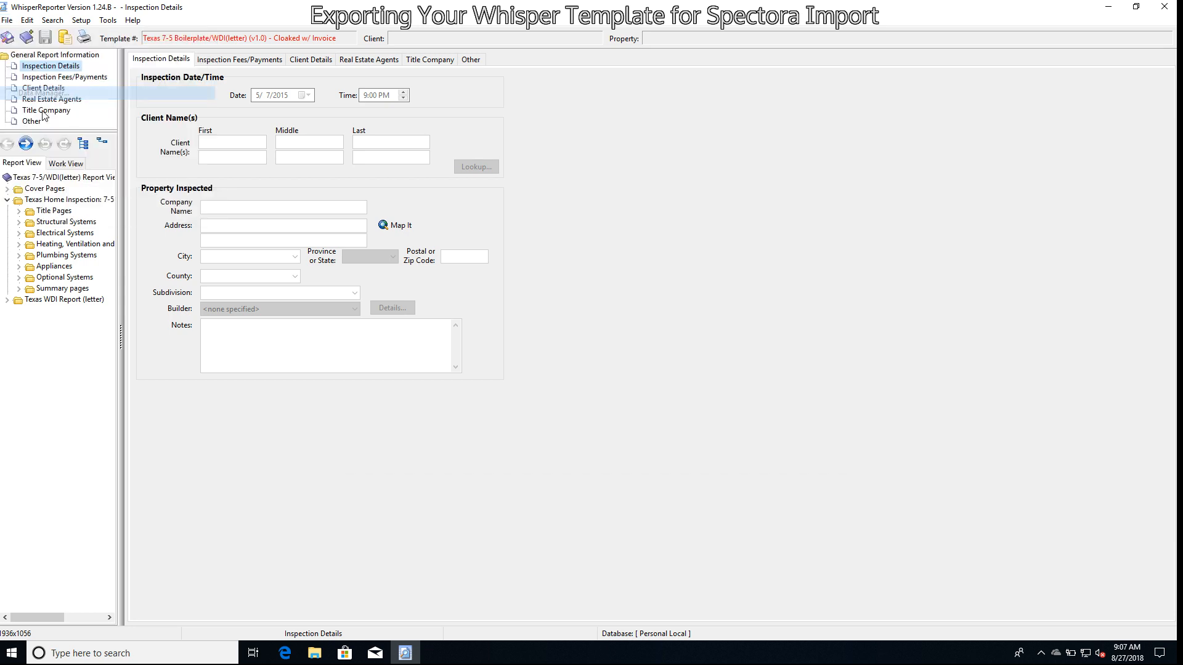
left_click(107, 21)
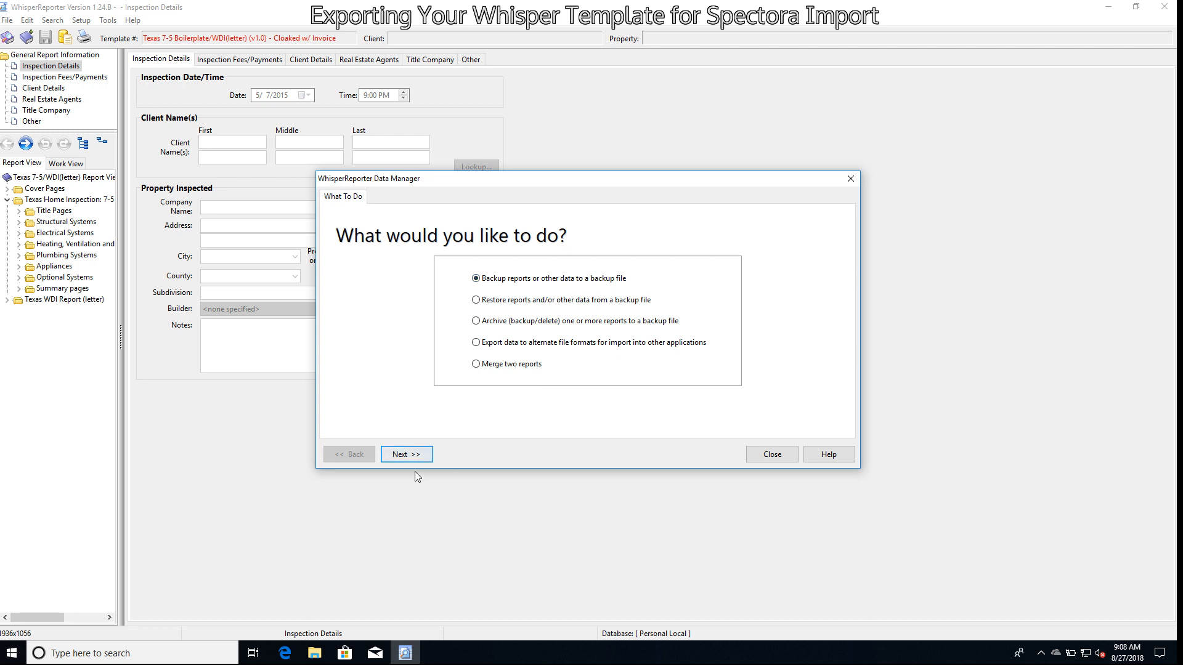
left_click(406, 454)
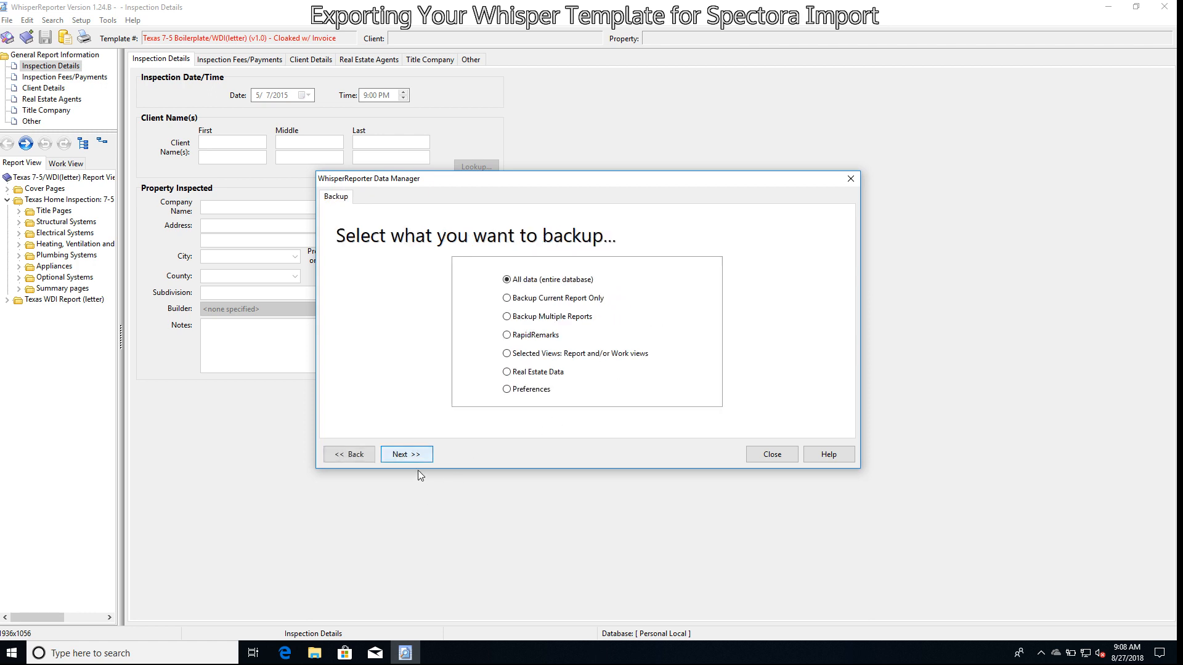
mouse_move(518, 350)
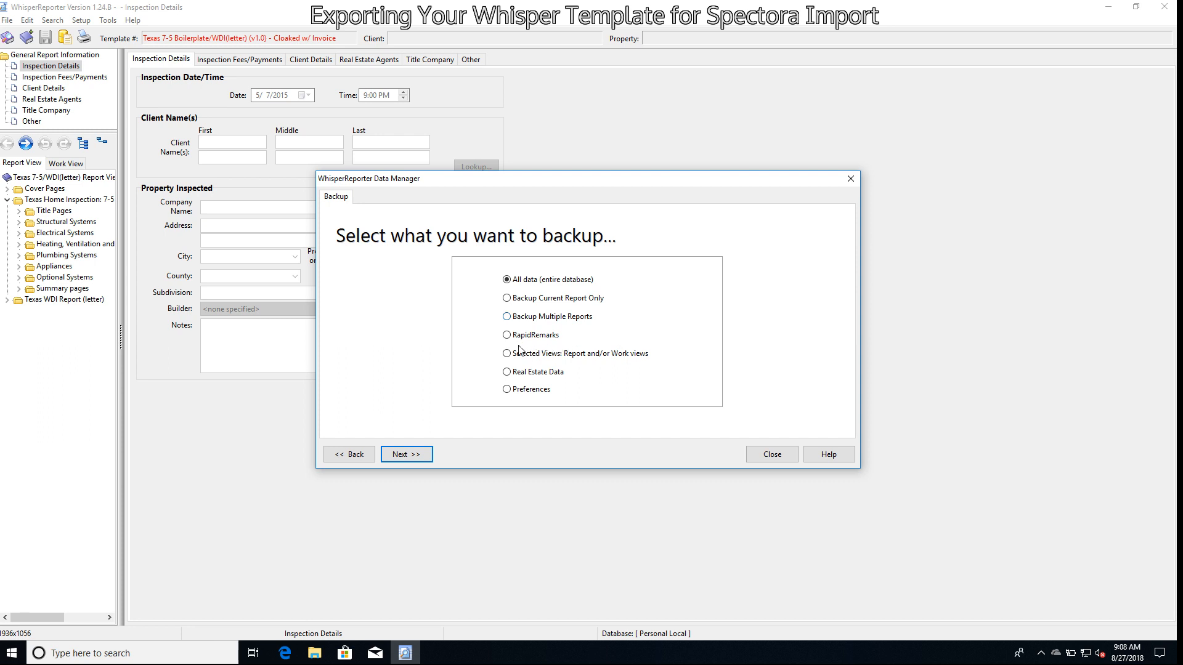
left_click(507, 334)
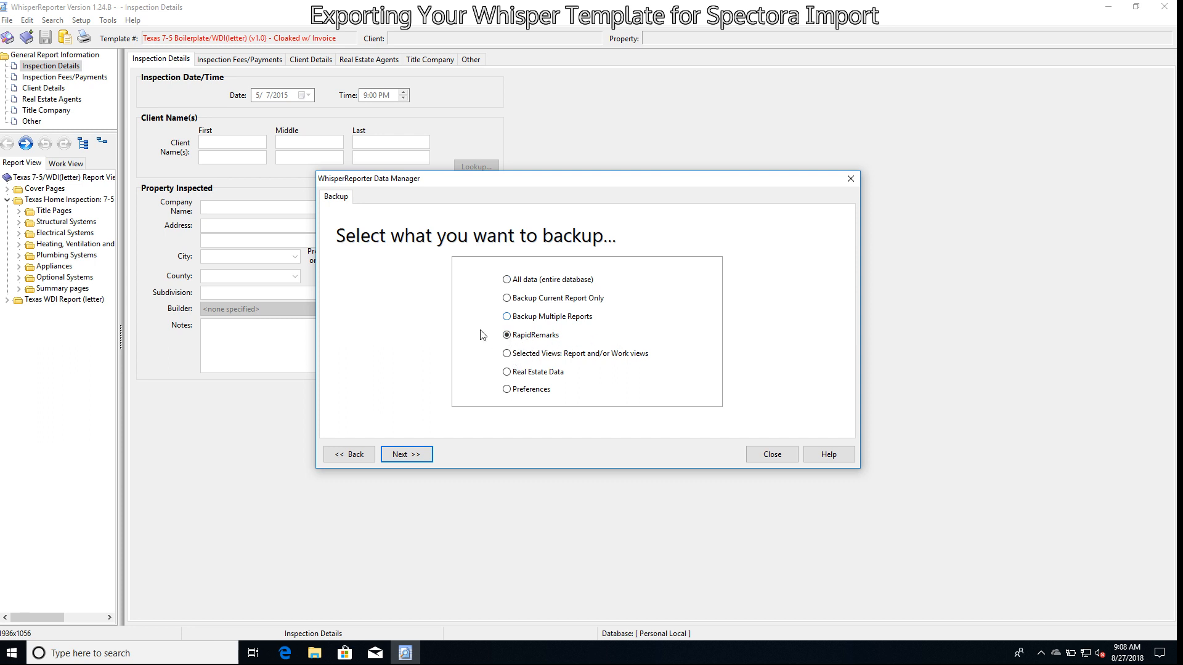
mouse_move(416, 477)
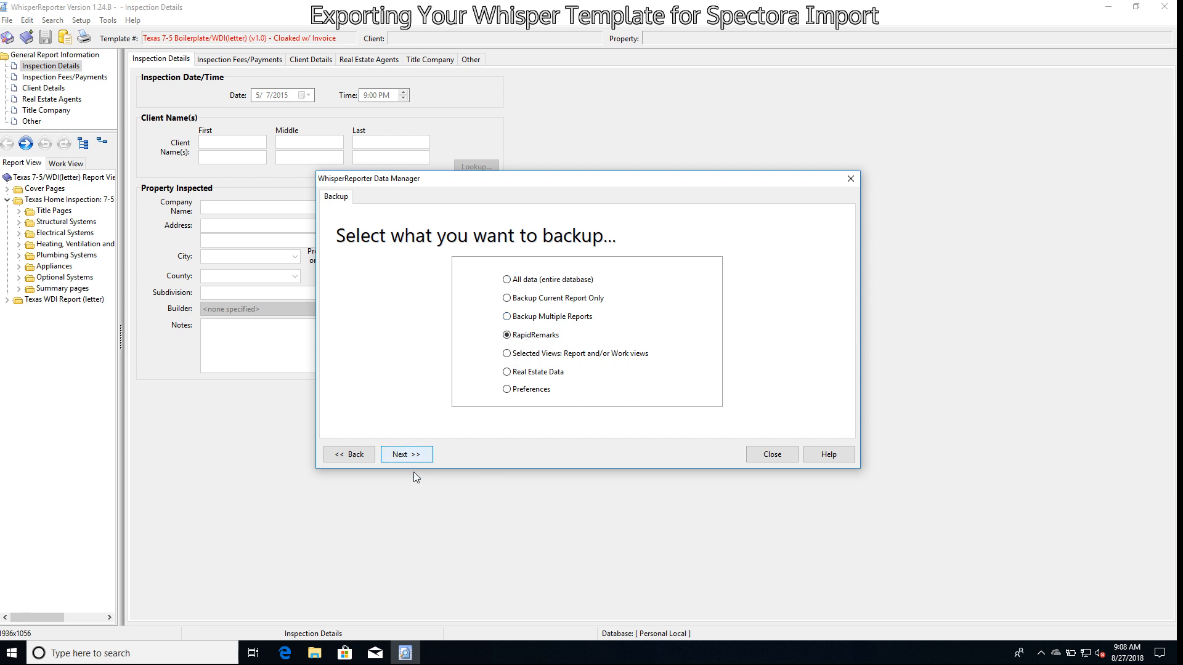
left_click(406, 454)
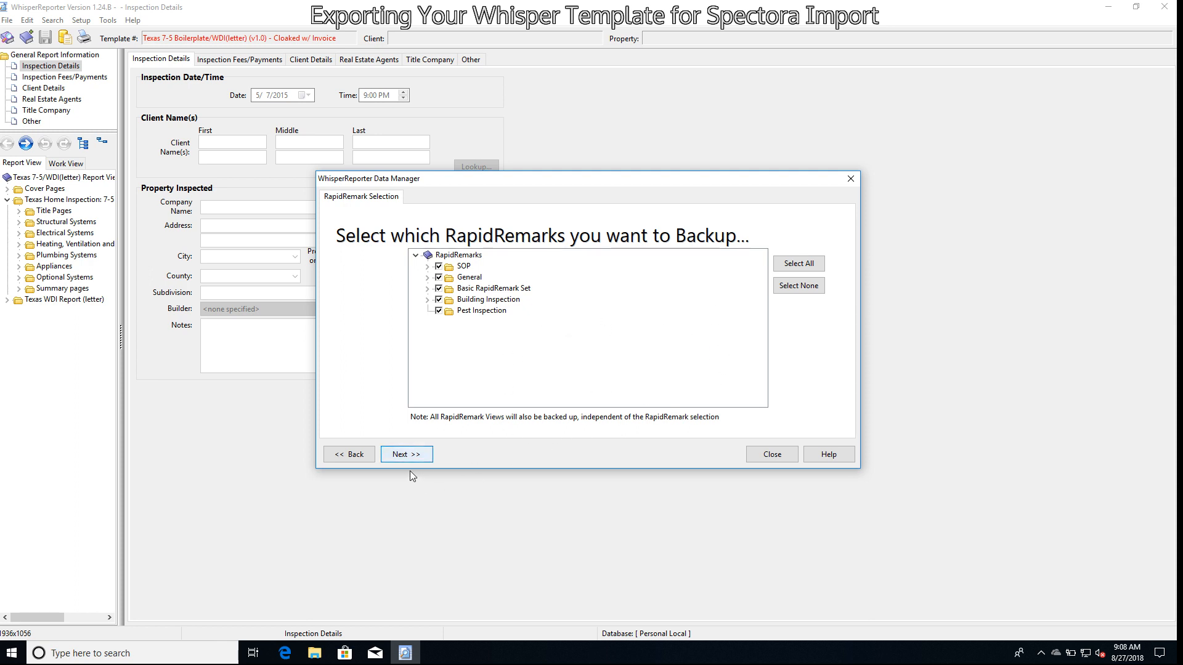
left_click(406, 454)
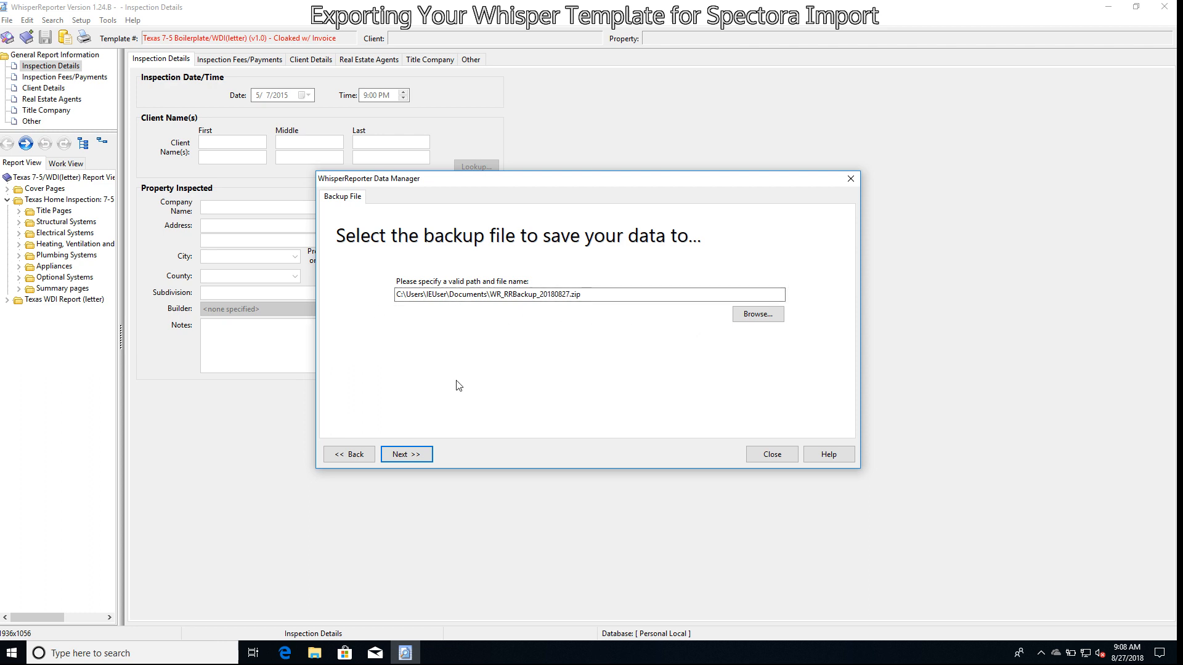
Run the RapidRemarks backup of 3 files, confirm completion, and close Data Manager
left_click(406, 454)
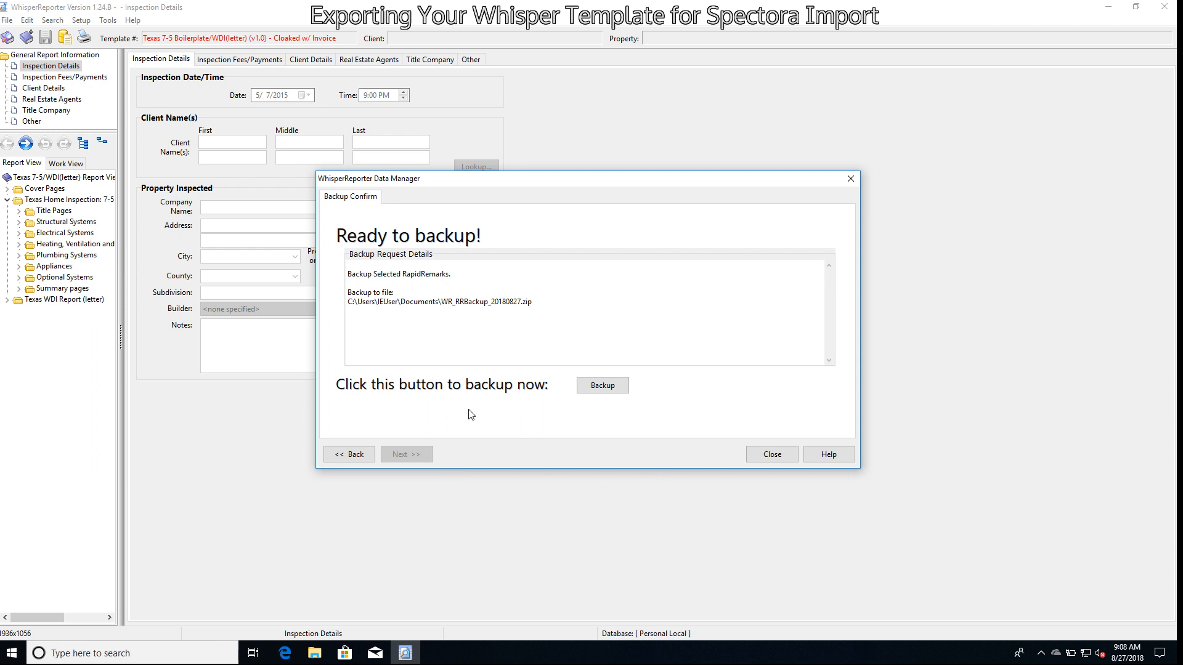
left_click(601, 385)
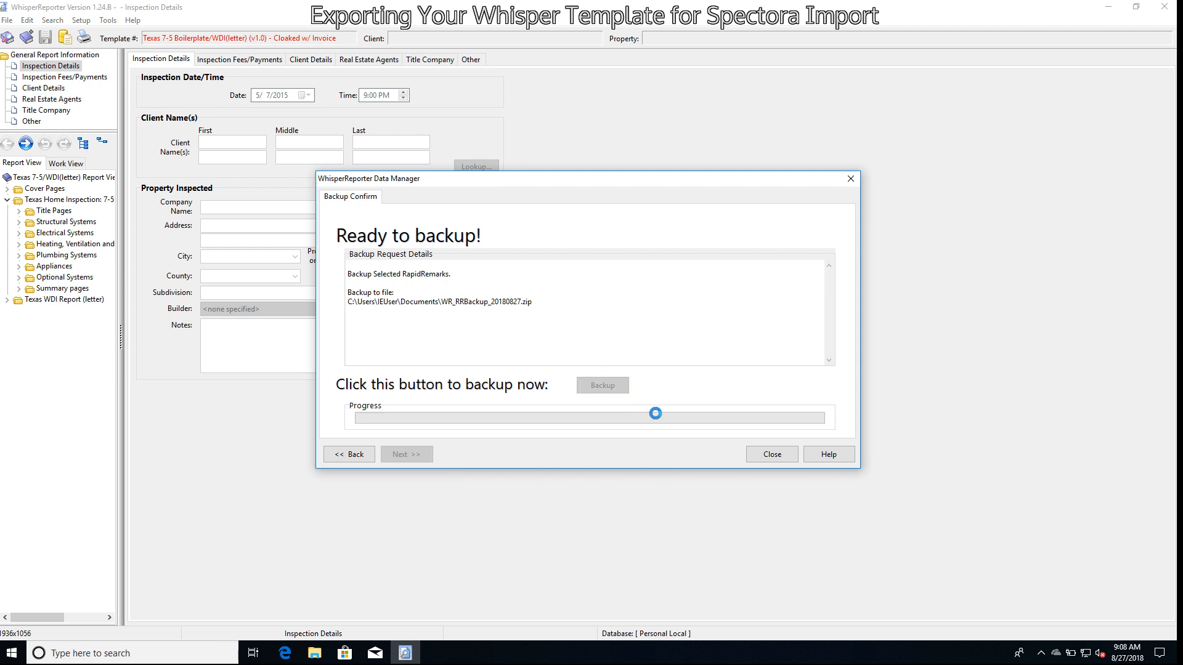
left_click(601, 384)
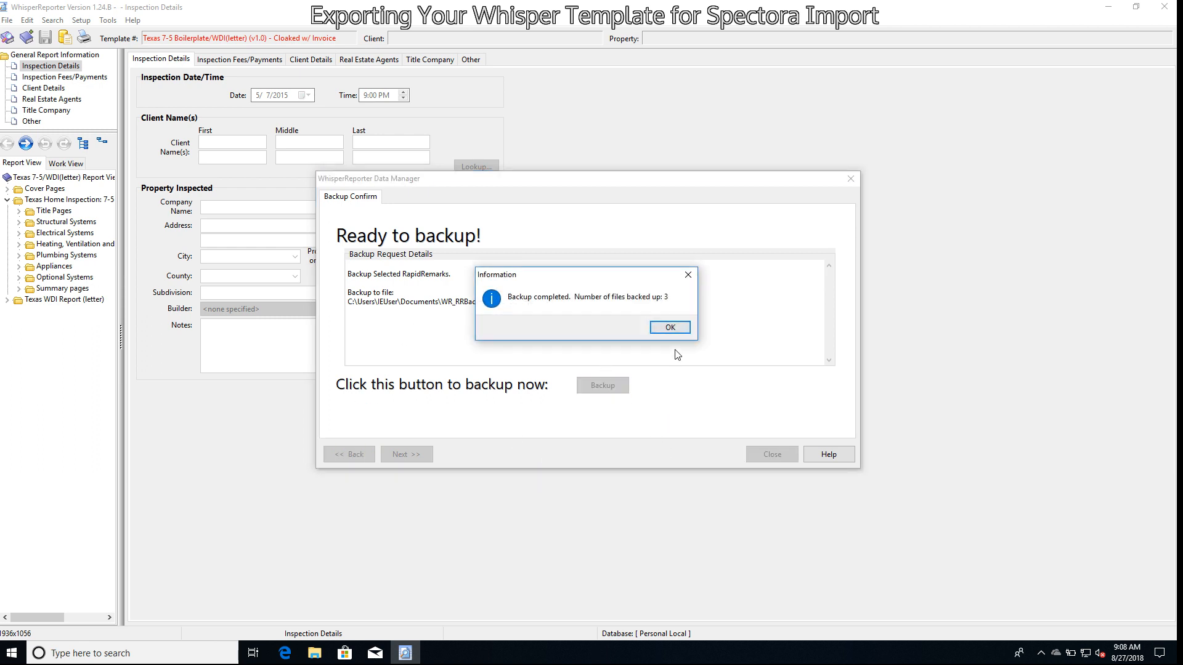
left_click(668, 327)
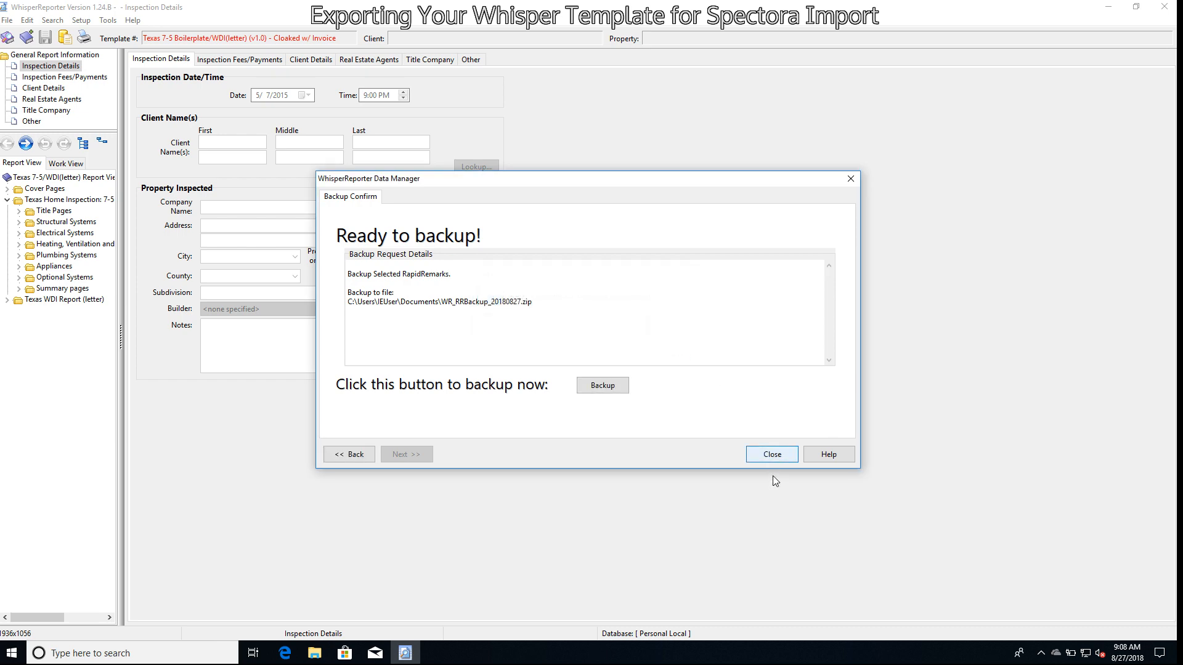
left_click(770, 454)
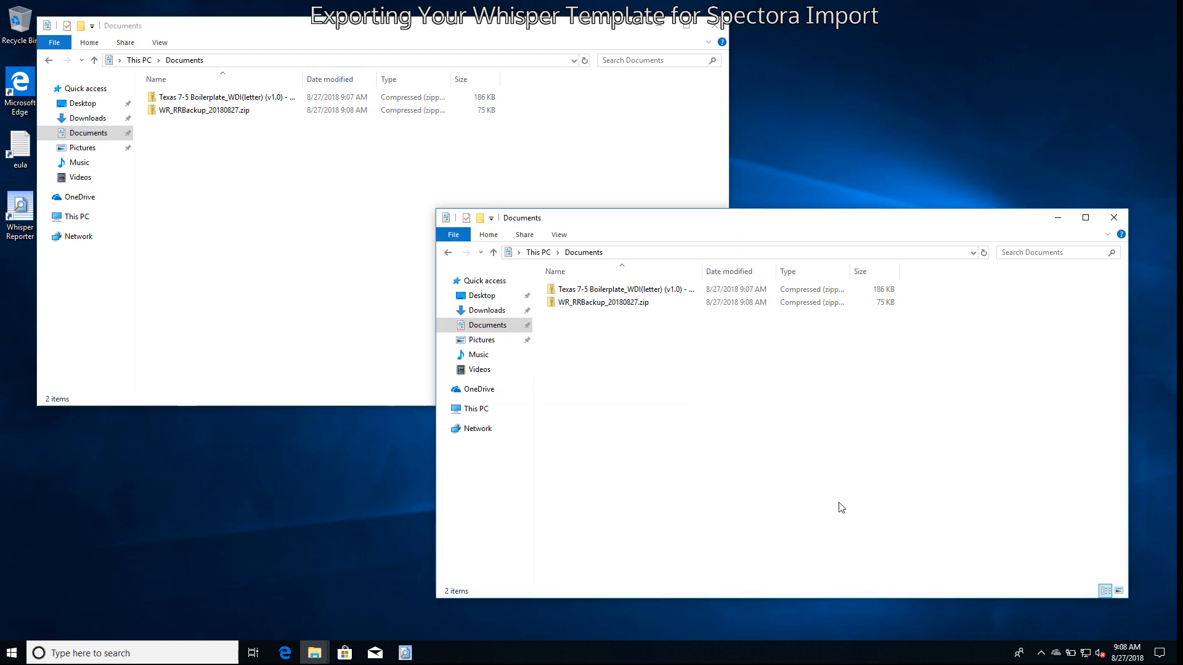
mouse_move(596, 278)
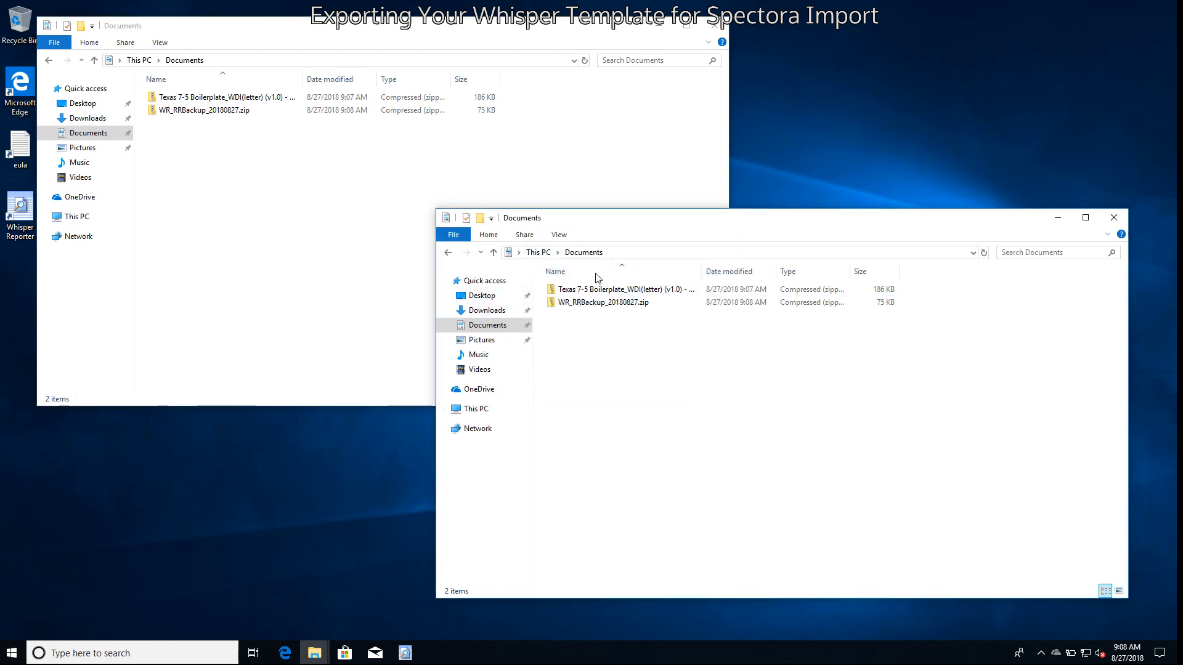
mouse_move(610, 337)
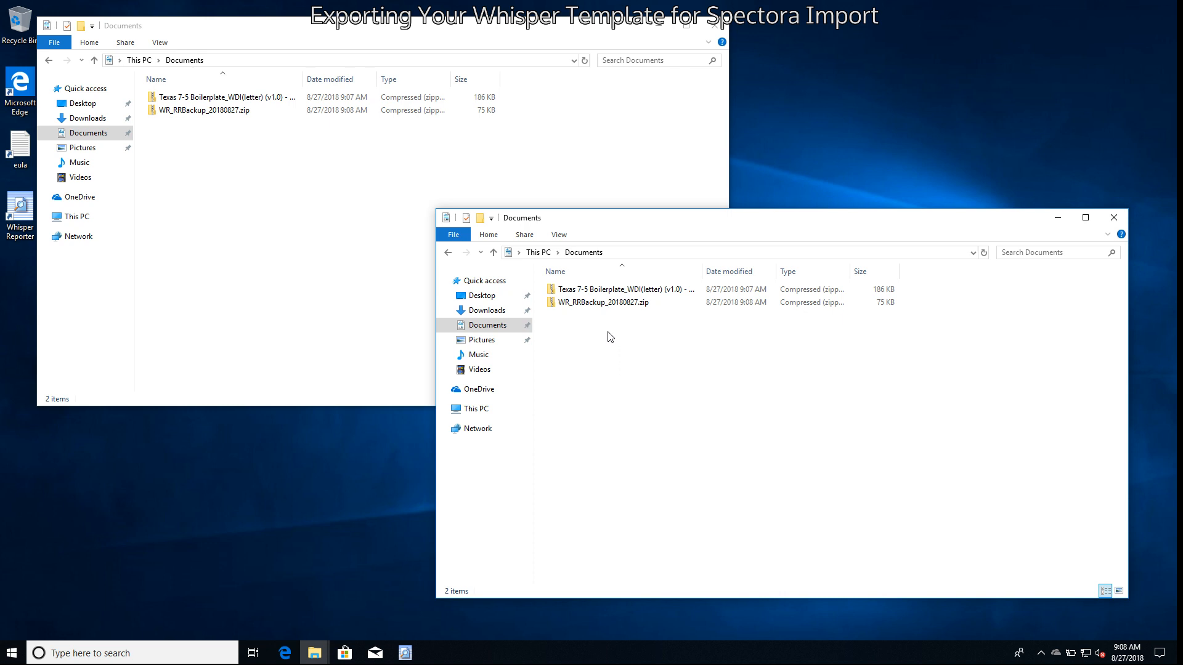
Open WR_RRBackup_20180827.zip in File Explorer and select its three XML files
left_click(619, 289)
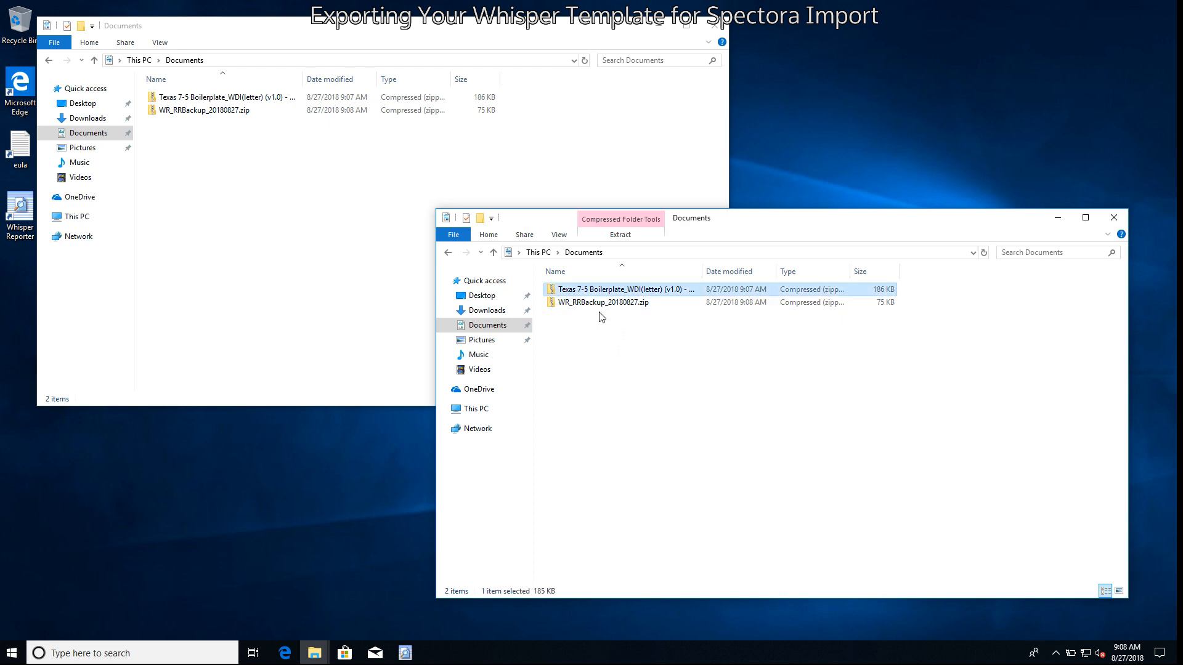
left_click(604, 302)
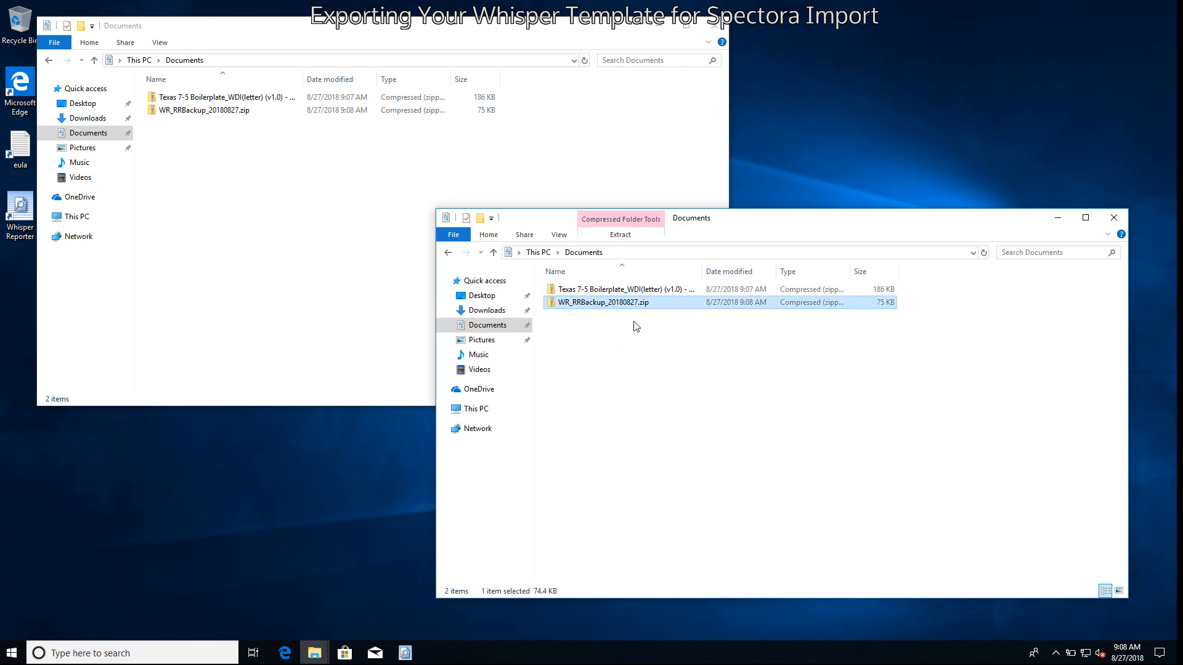
double_click(602, 303)
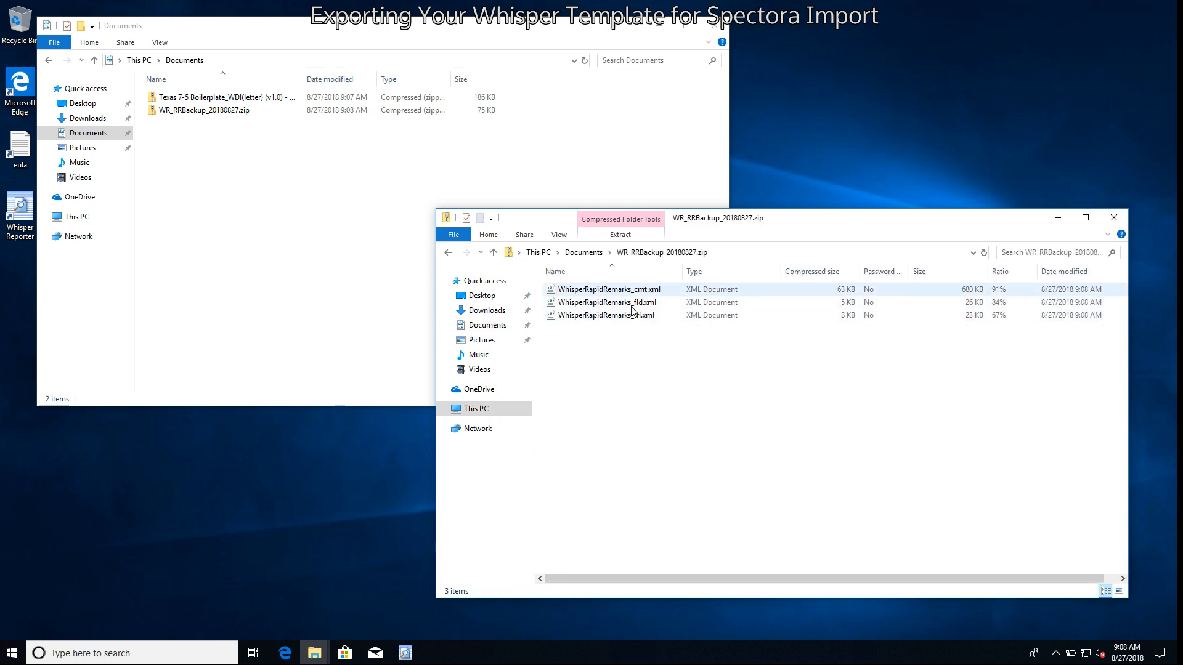
key("ctrl+a")
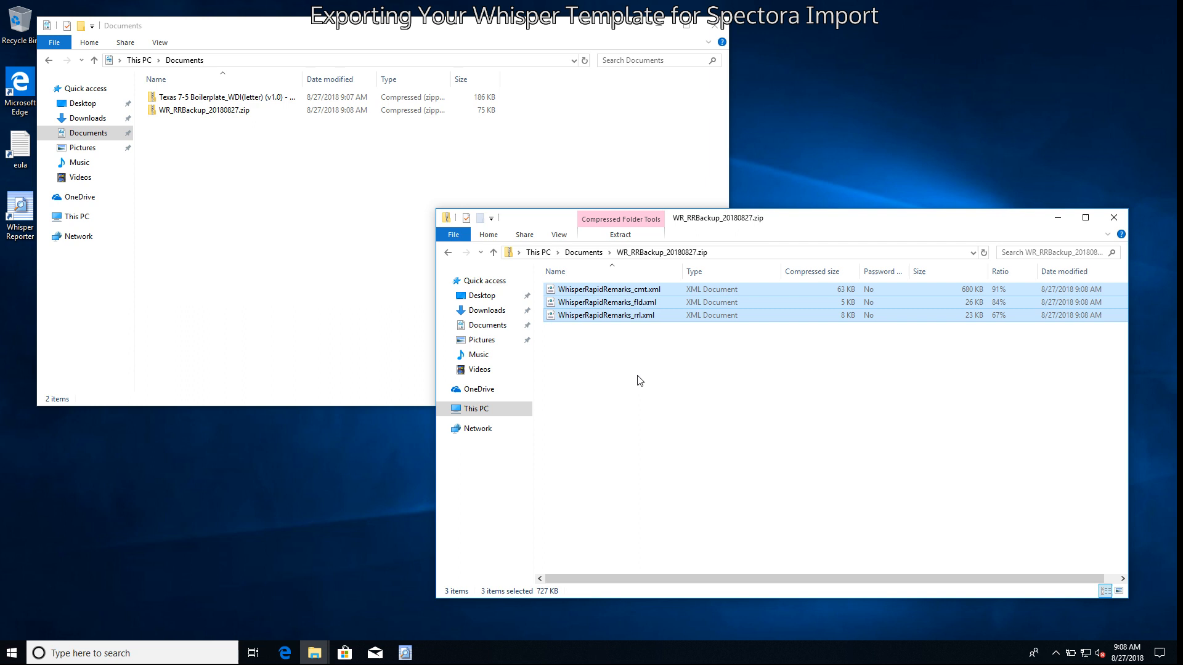
mouse_move(679, 342)
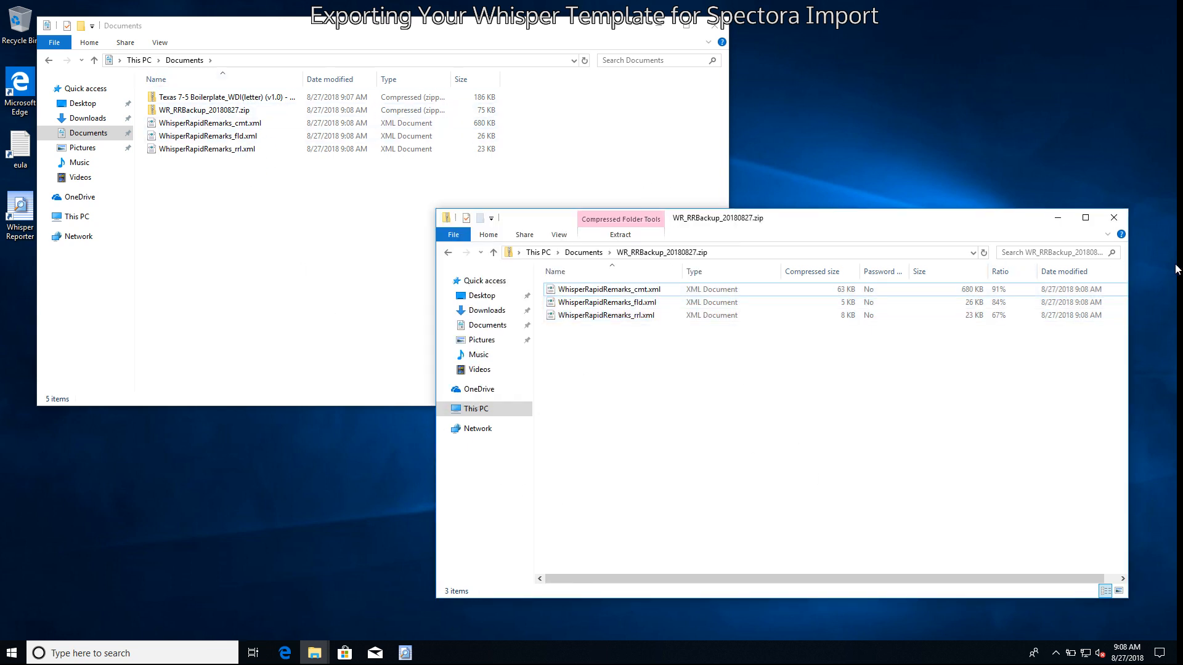
Close the backup zip window and open the Texas 7-5 Boilerplate template zip
left_click(1112, 217)
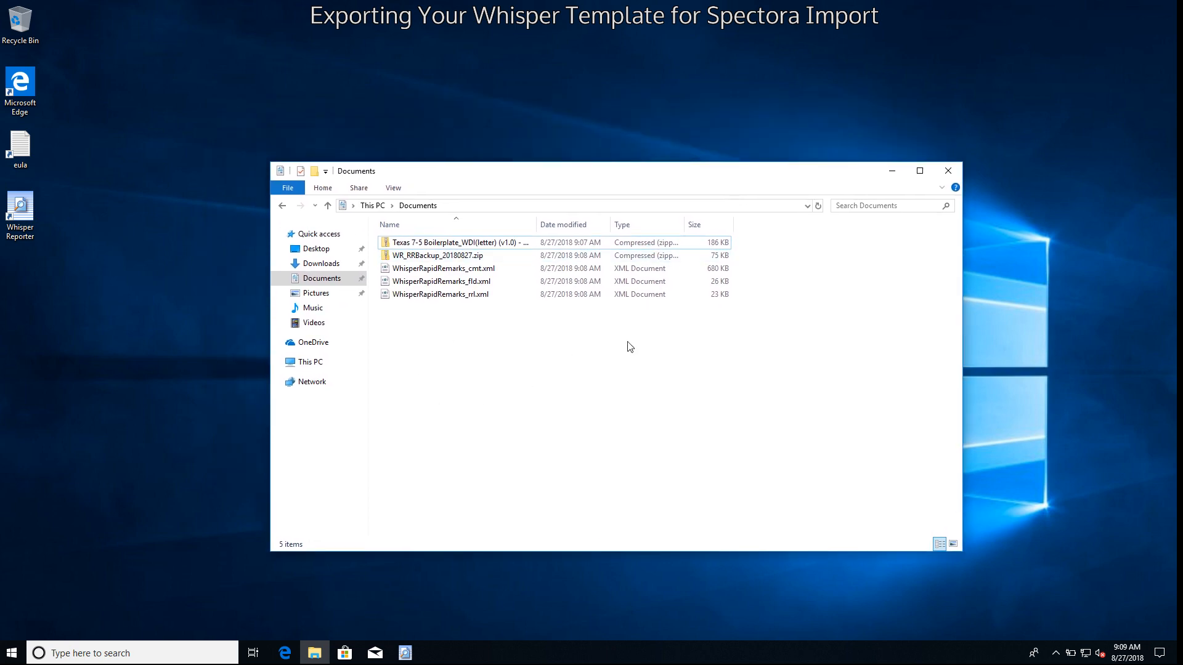
mouse_move(549, 380)
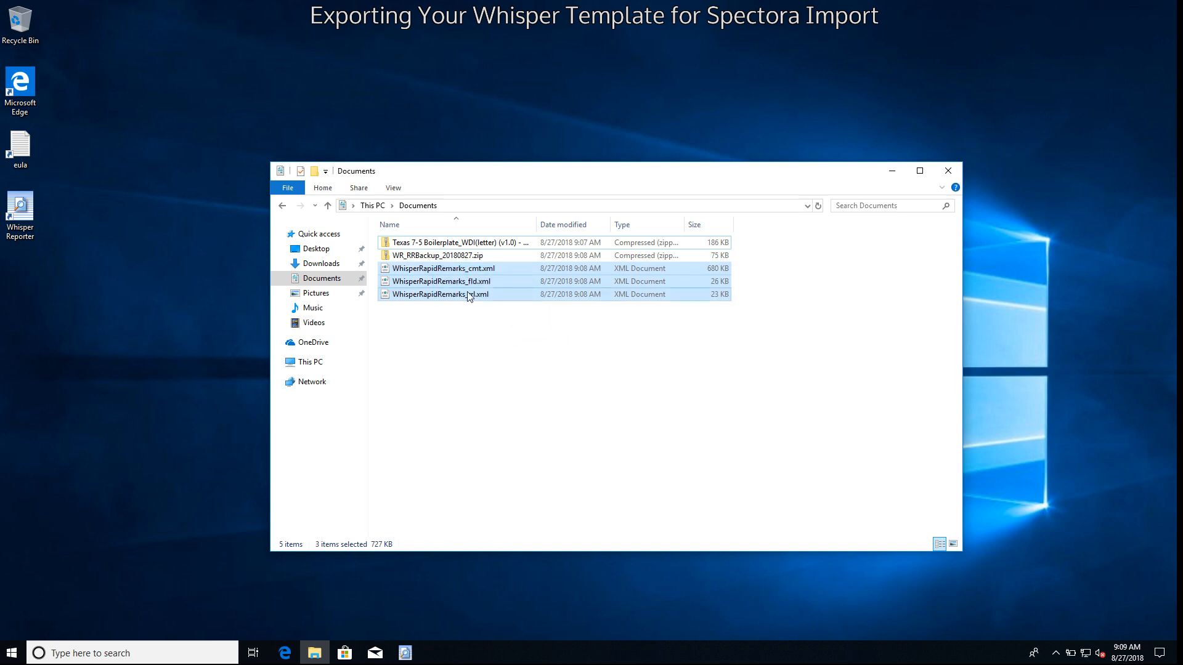
mouse_move(441, 295)
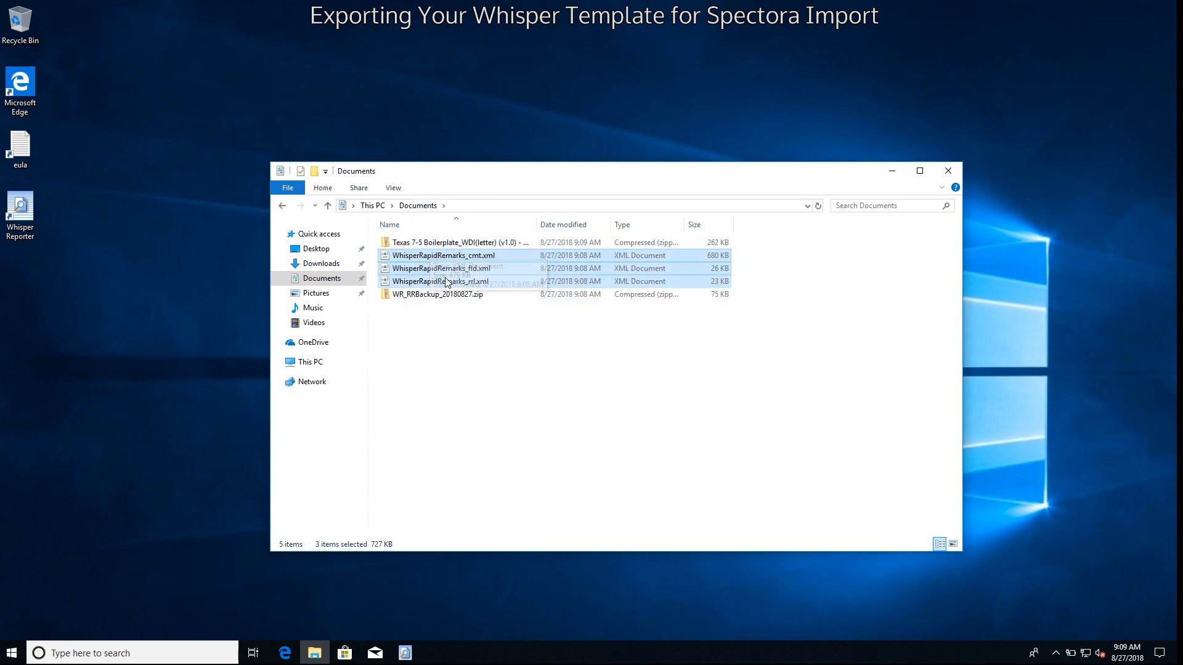
double_click(445, 243)
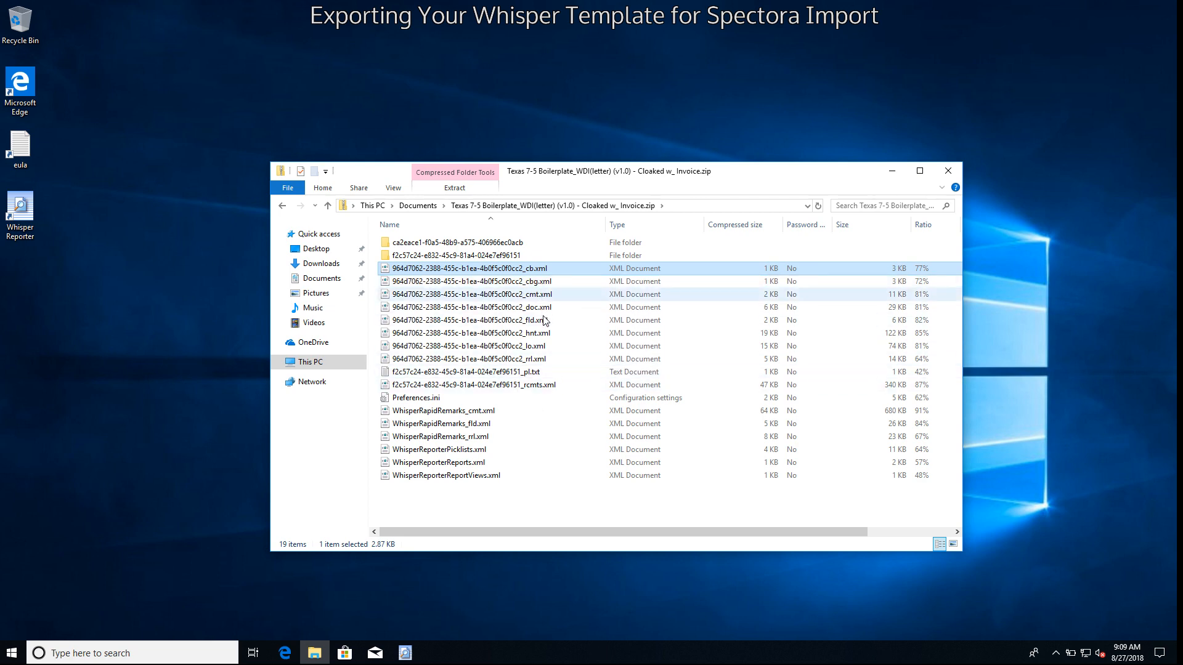
left_click(470, 295)
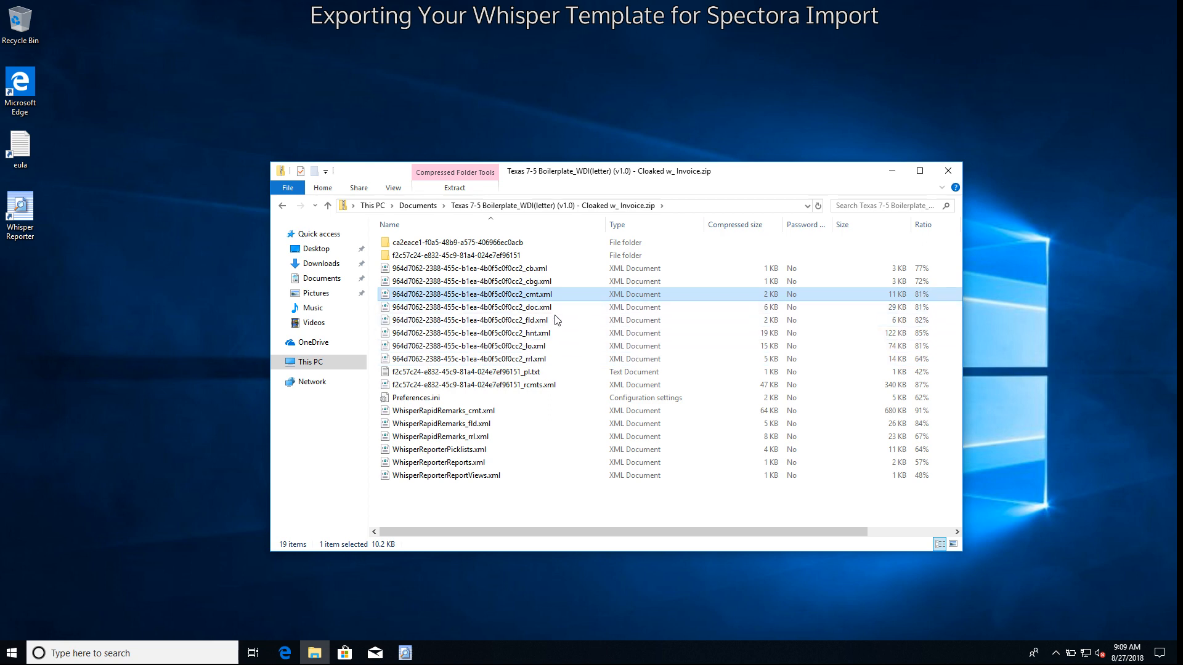
left_click(468, 319)
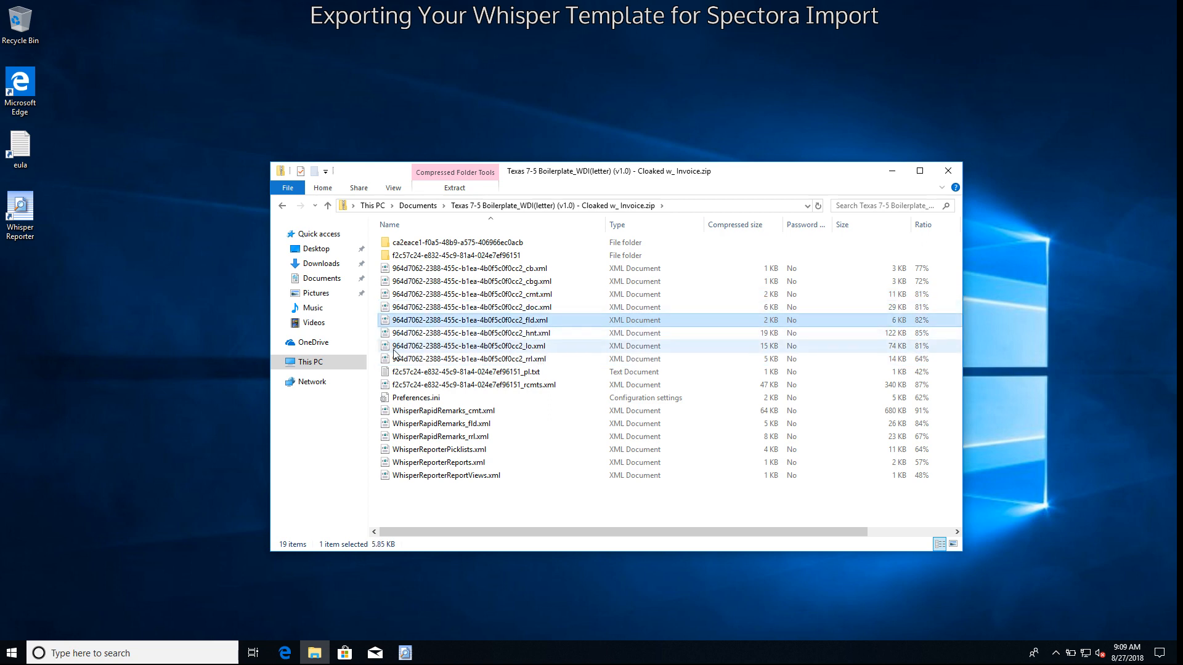
left_click(416, 397)
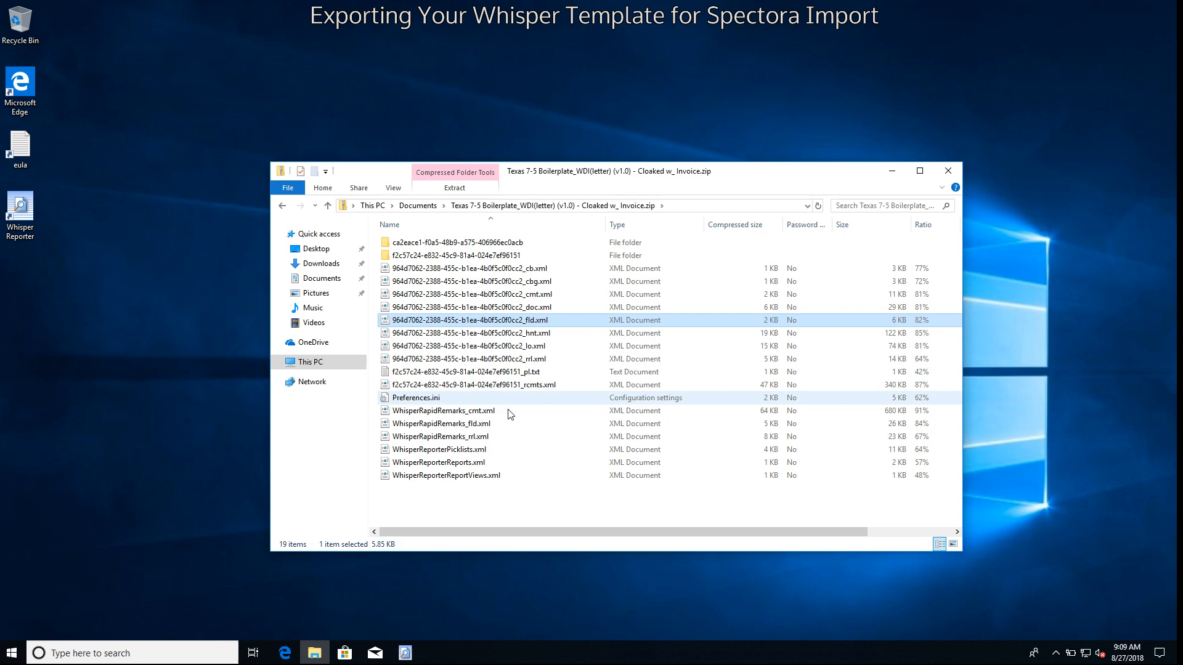
left_click(444, 410)
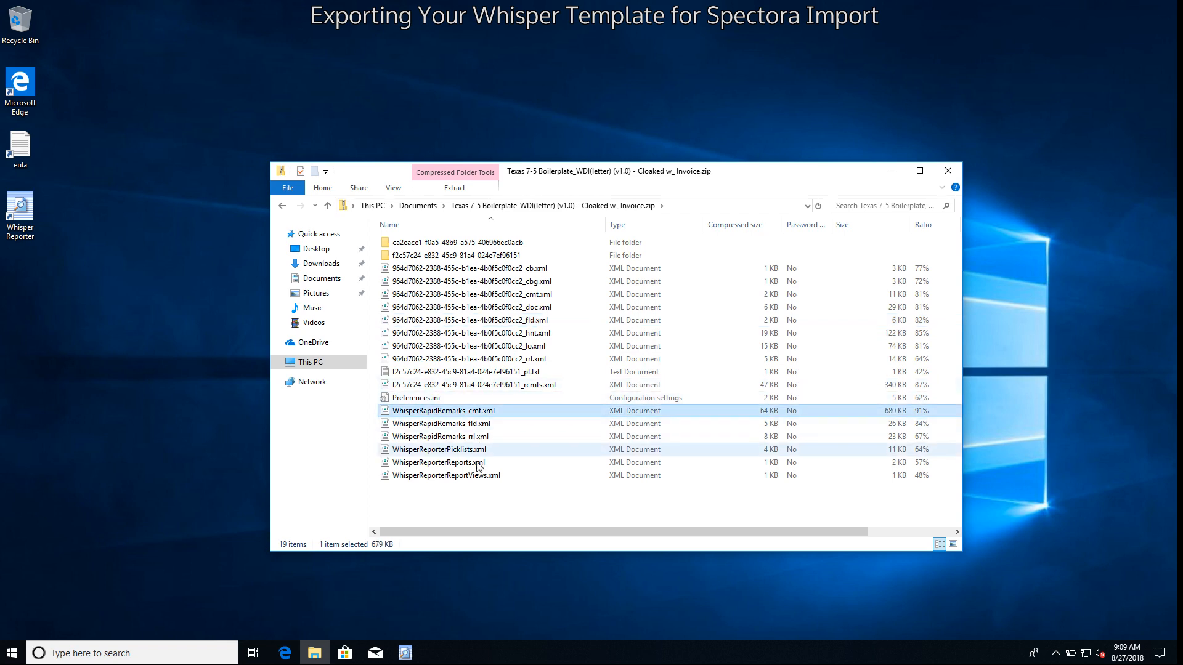
left_click(440, 436)
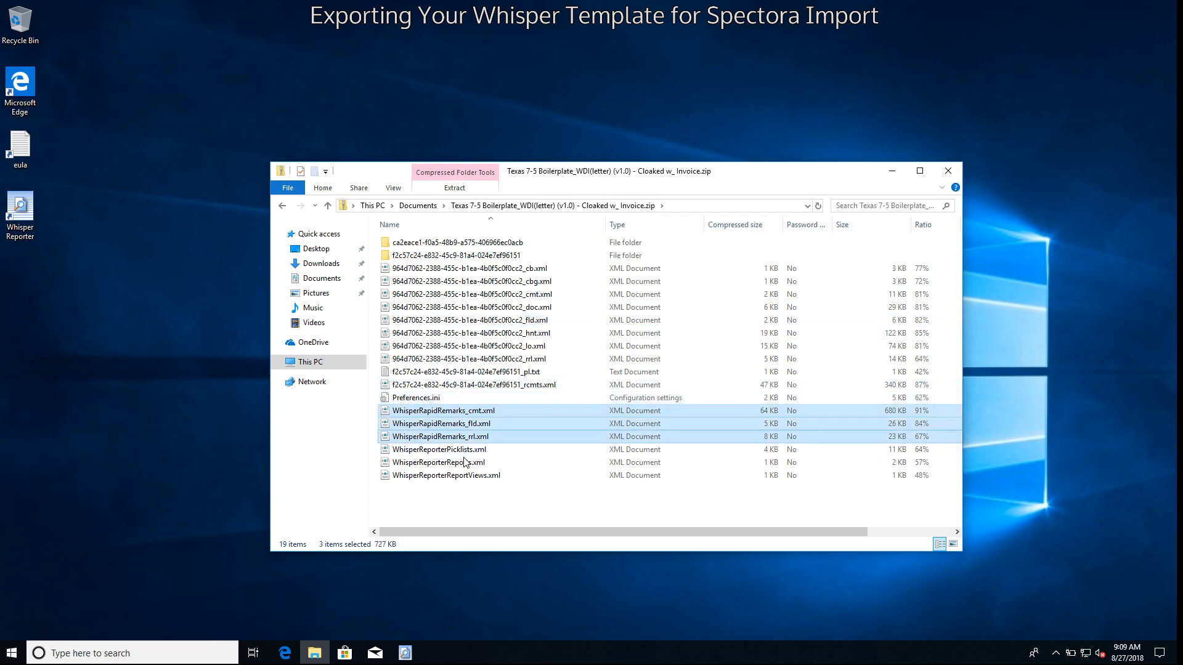
mouse_move(503, 454)
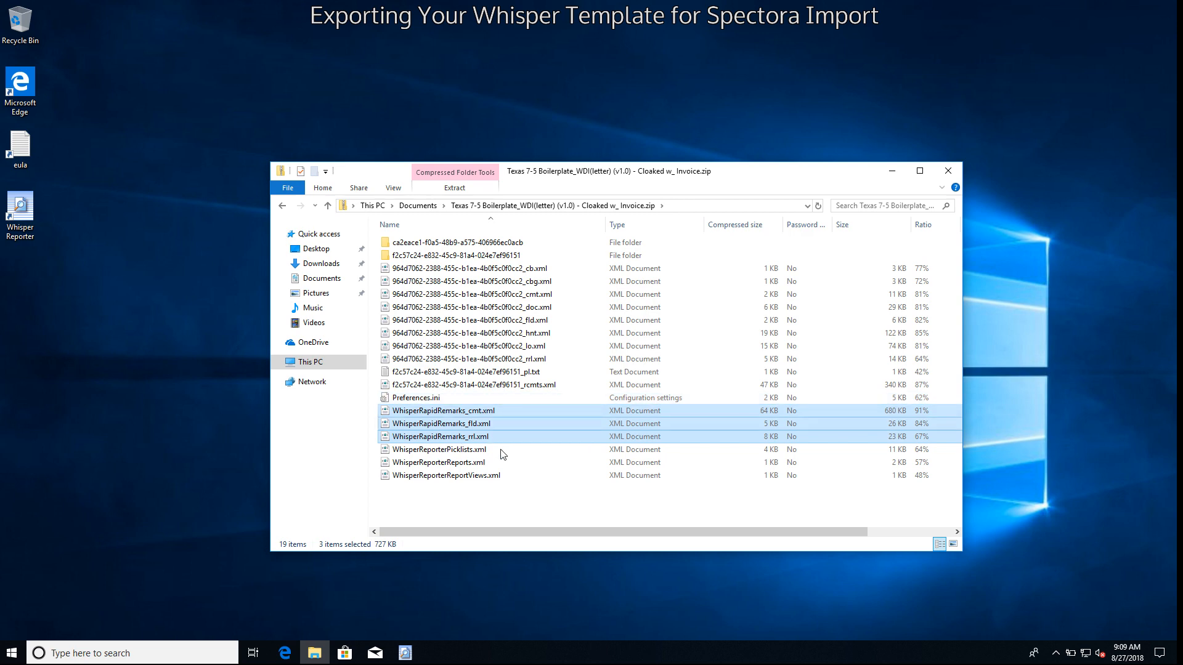
mouse_move(548, 295)
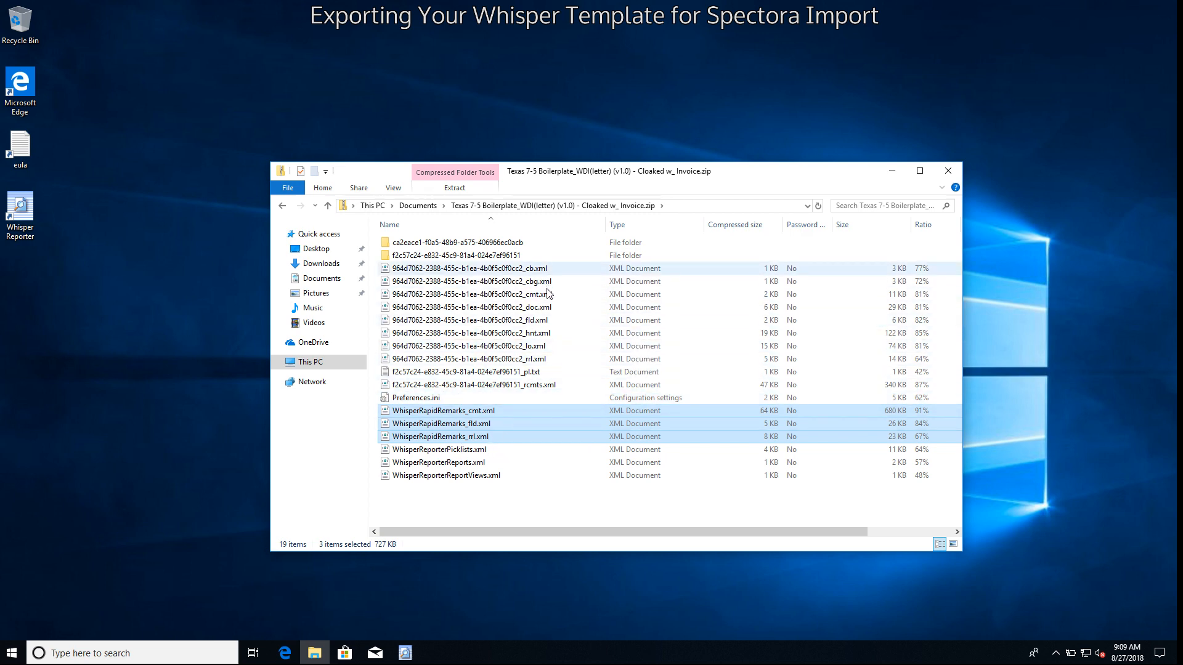